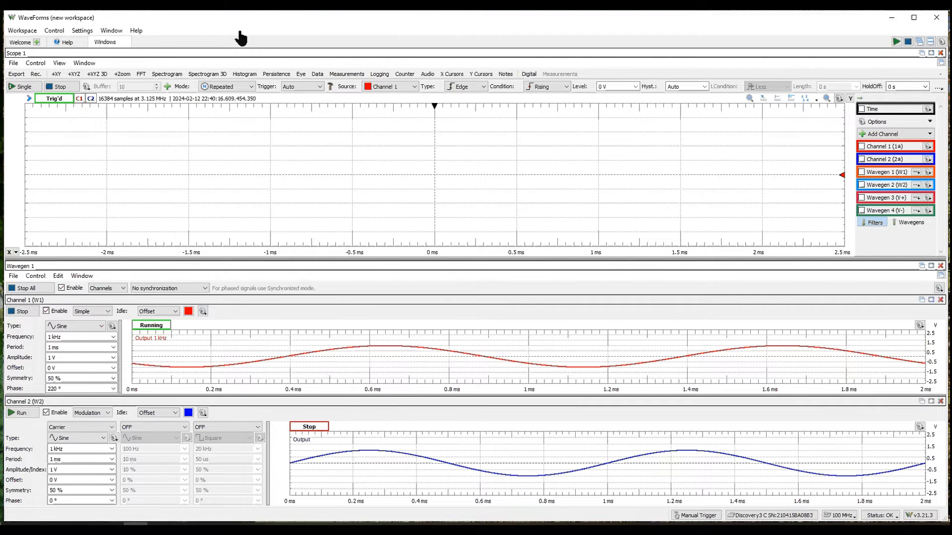
mouse_move(200, 26)
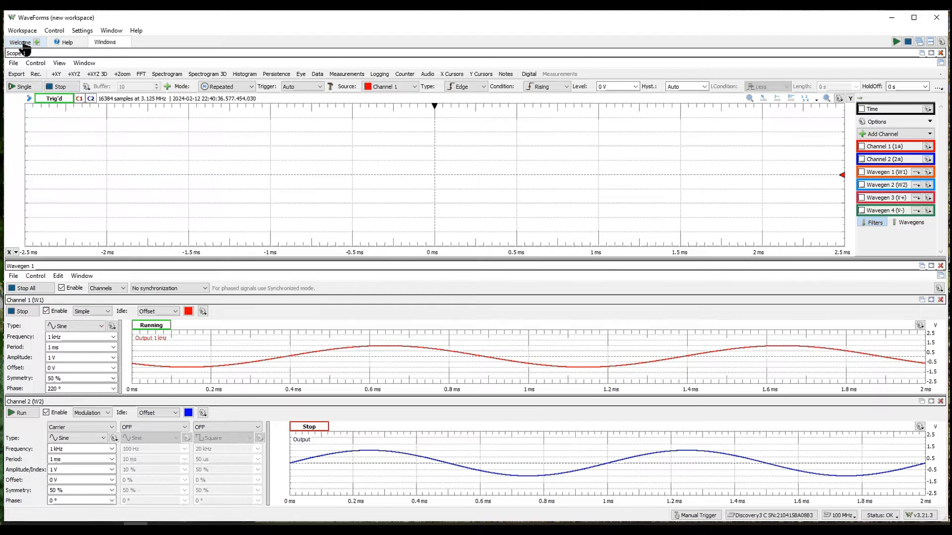
Bring up the WaveForms Welcome page from the workspace.
click(20, 42)
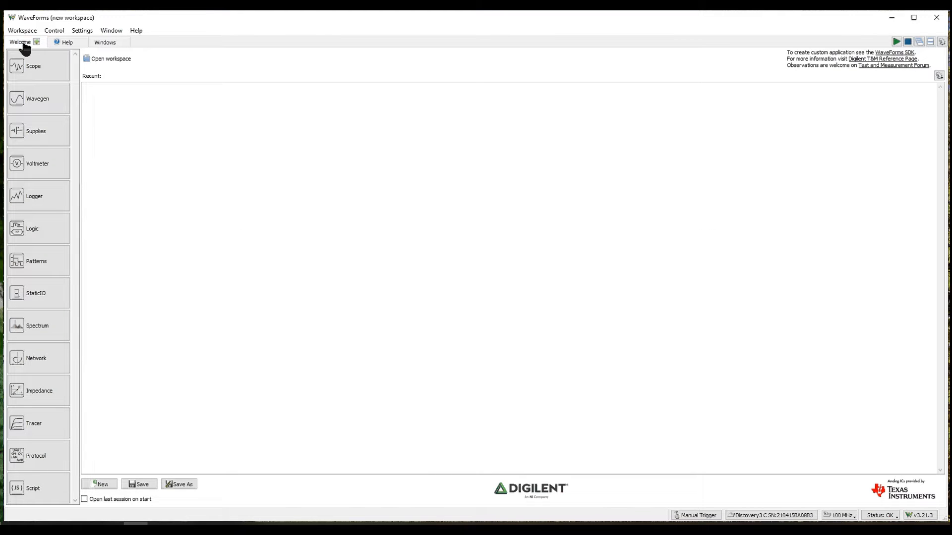
mouse_move(626, 106)
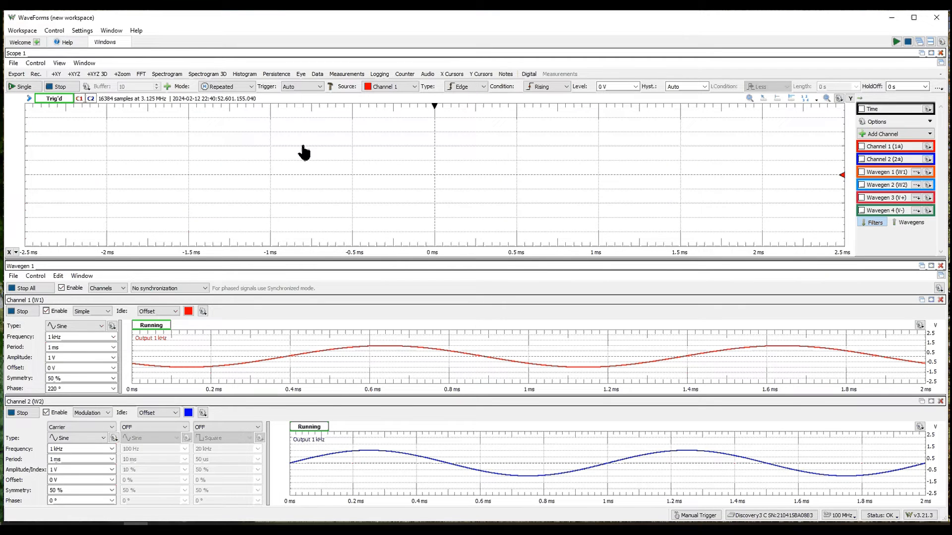
mouse_move(545, 152)
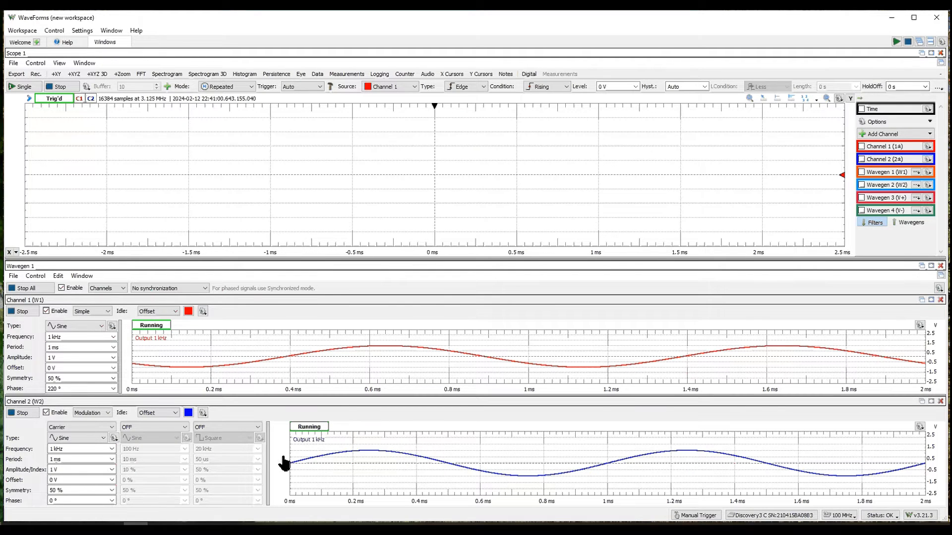
Return Wavegen channel 2 to Simple mode with a plain 1 kHz sine.
click(91, 413)
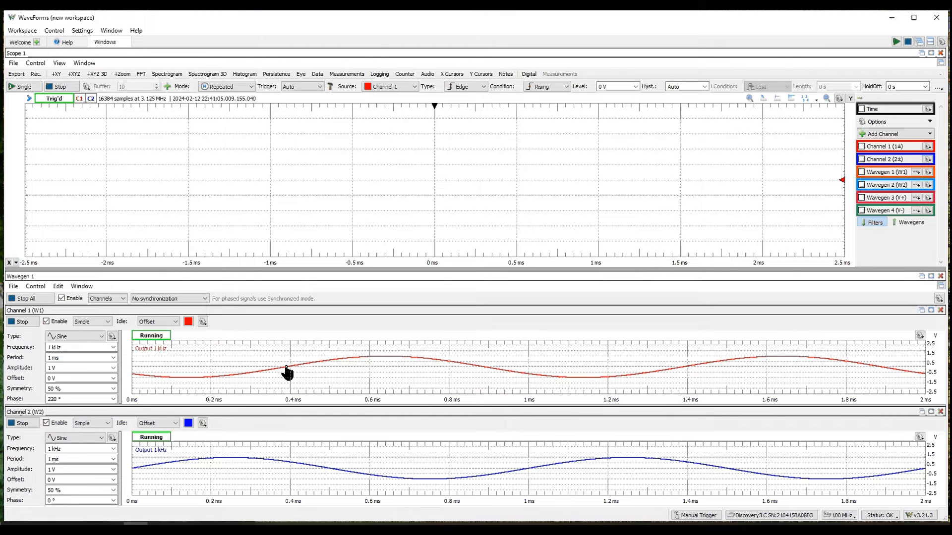
mouse_move(259, 482)
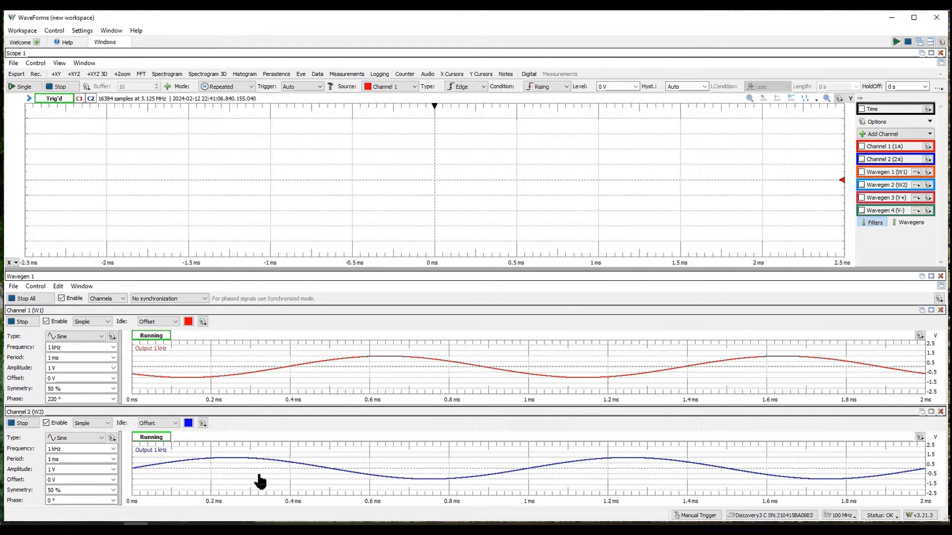
mouse_move(294, 378)
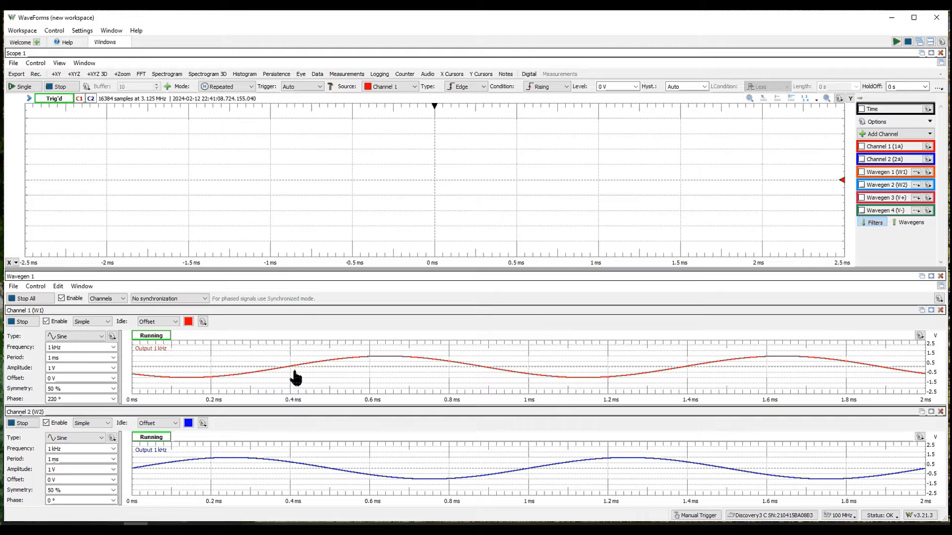
click(77, 347)
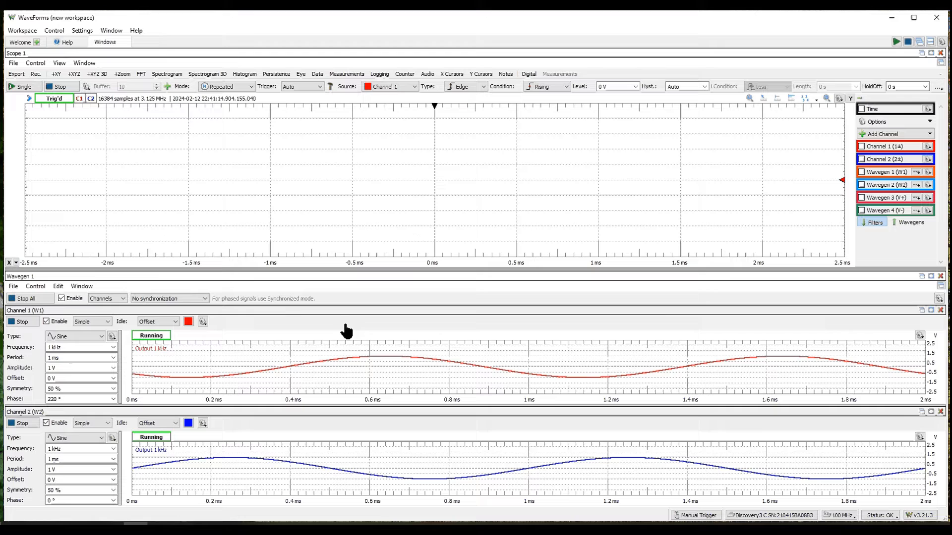
mouse_move(785, 153)
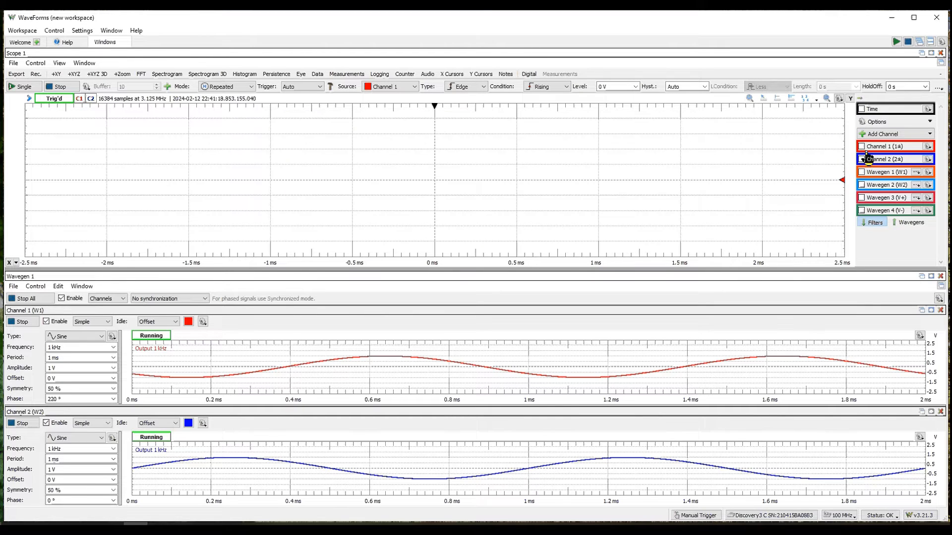
Toggle the Scope channel and Wavegen trace checkboxes to display channel 1's sine.
click(861, 159)
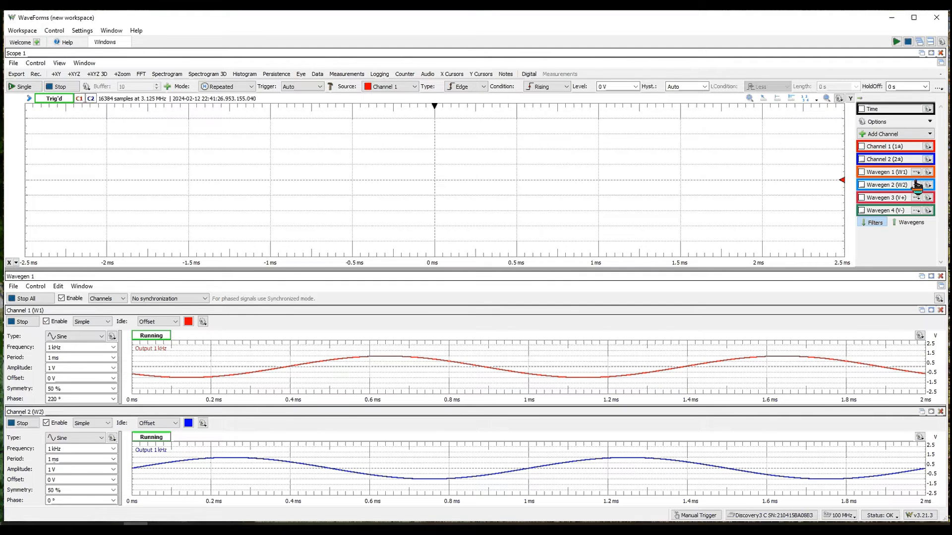
click(862, 171)
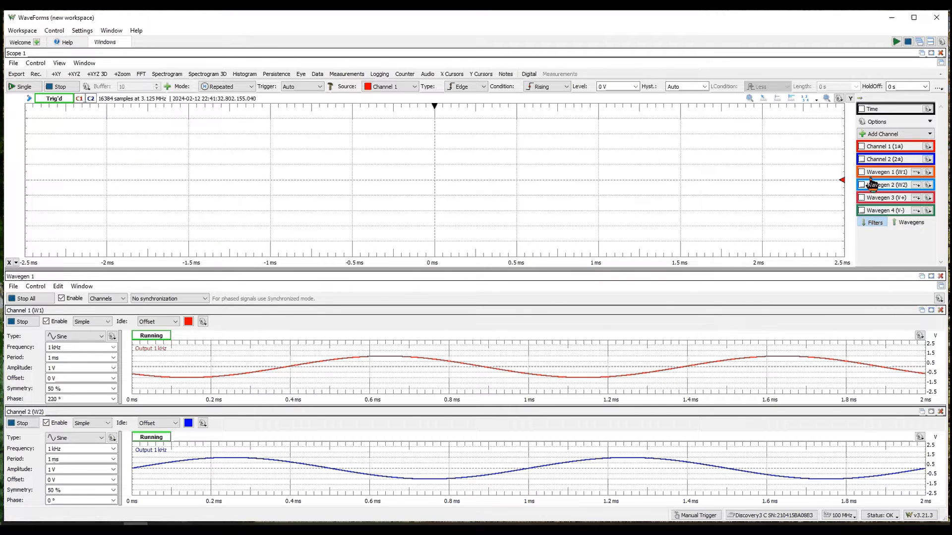
click(862, 198)
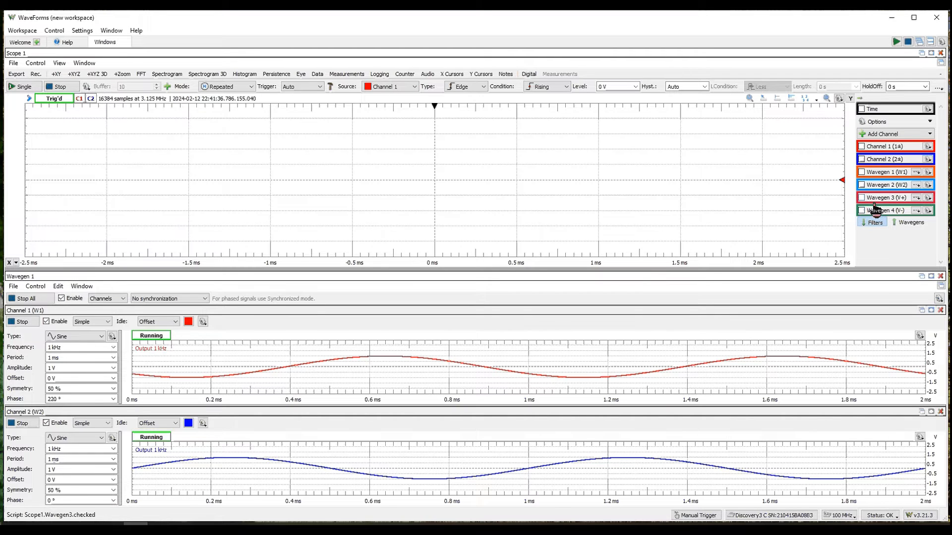
click(862, 210)
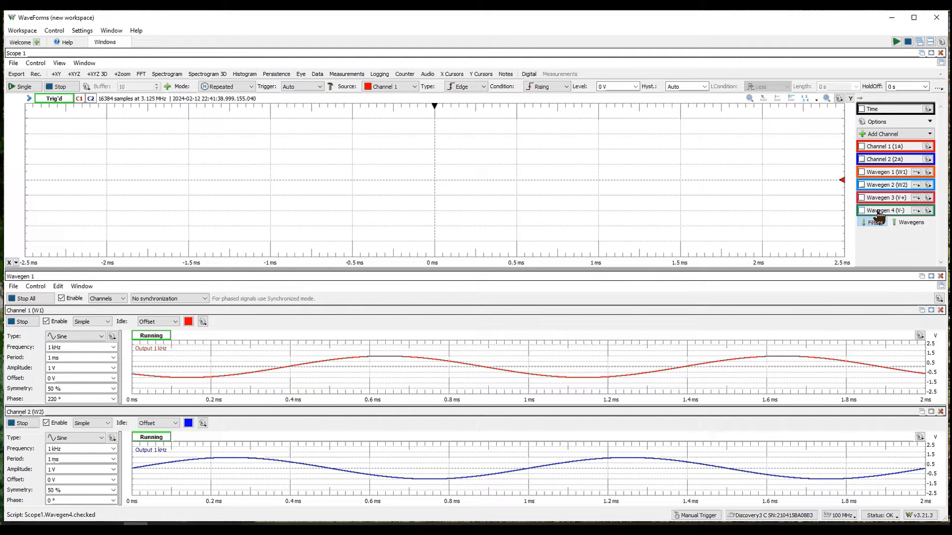
mouse_move(883, 210)
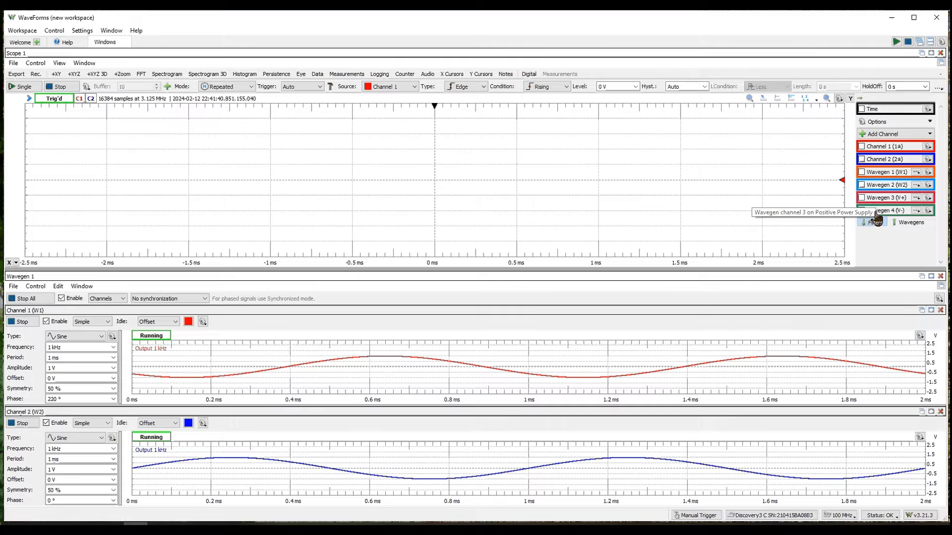
mouse_move(868, 211)
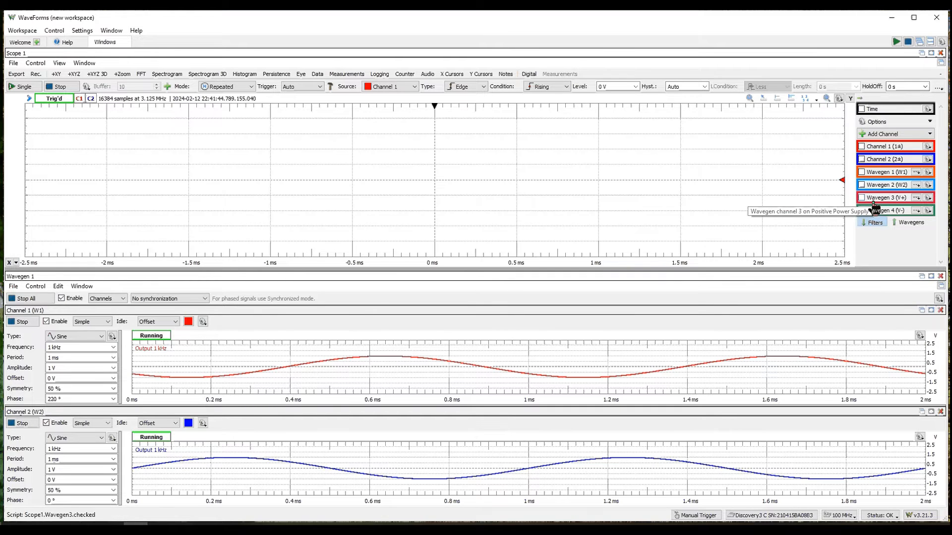
mouse_move(881, 210)
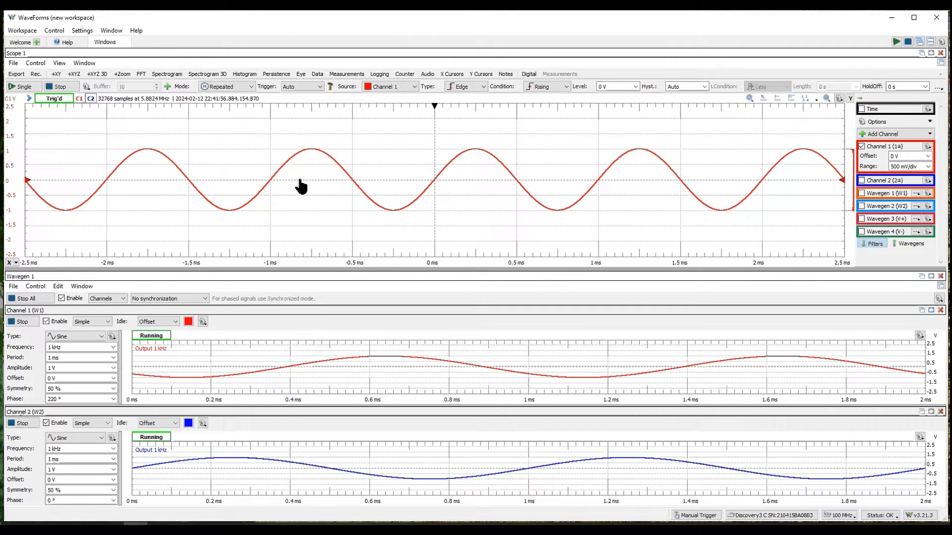
Enable the Channel 2 trace in the Scope channel list.
click(862, 180)
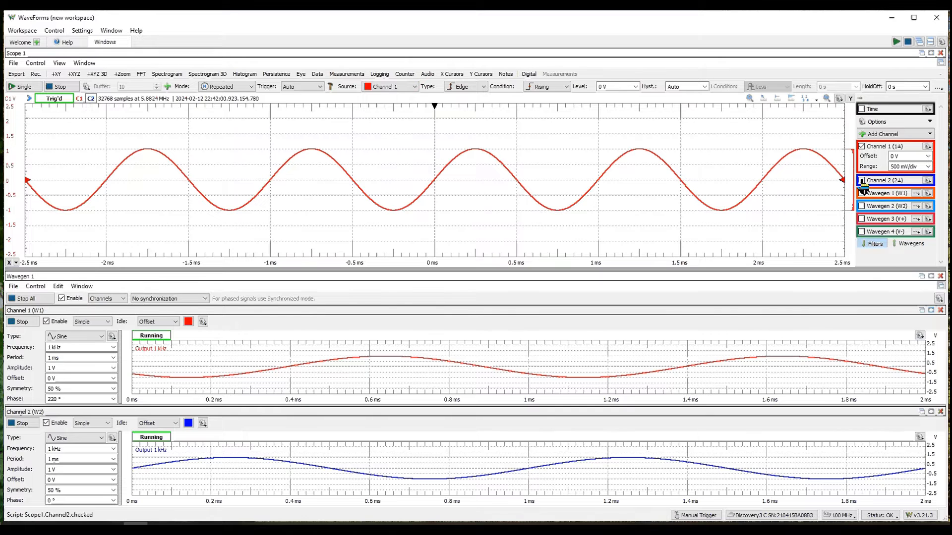
click(861, 181)
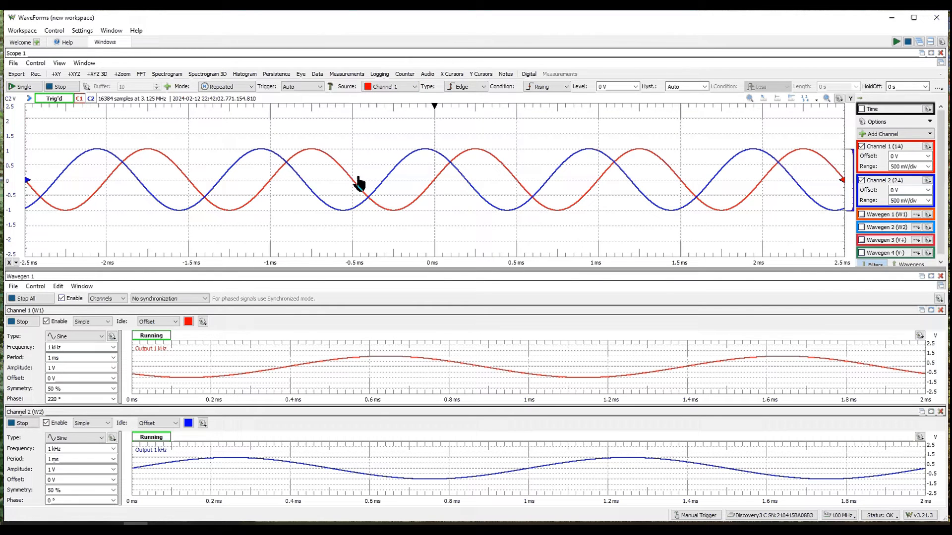
mouse_move(483, 204)
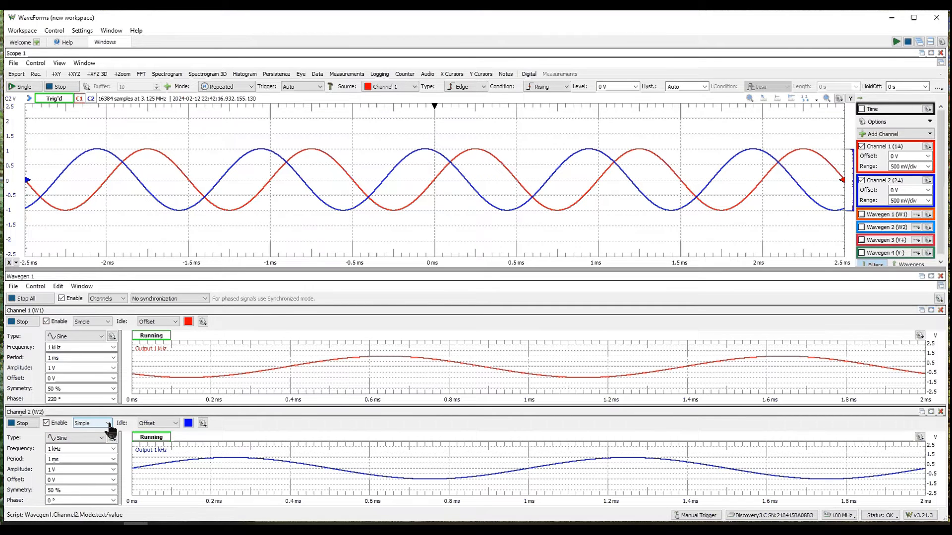
Put channel 2 into Modulation mode with amplitude modulation enabled.
click(91, 422)
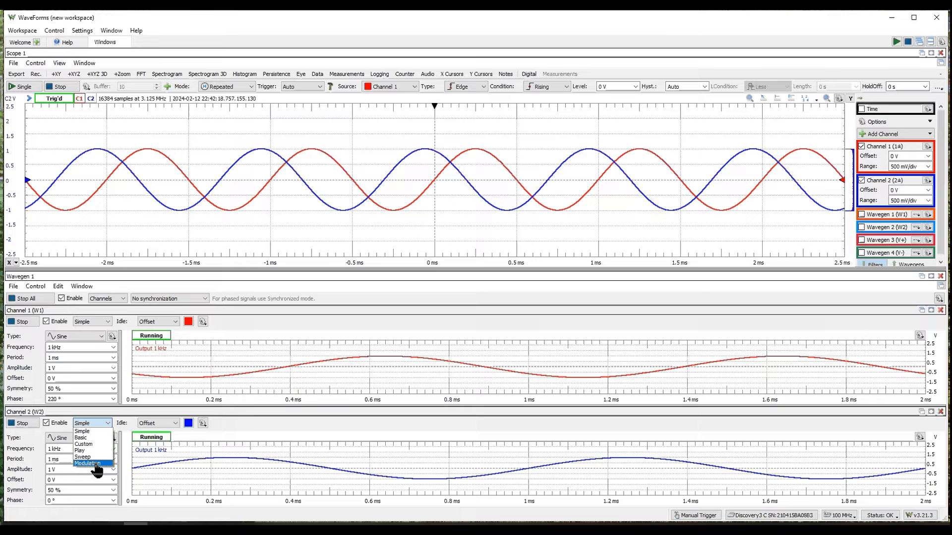
click(86, 464)
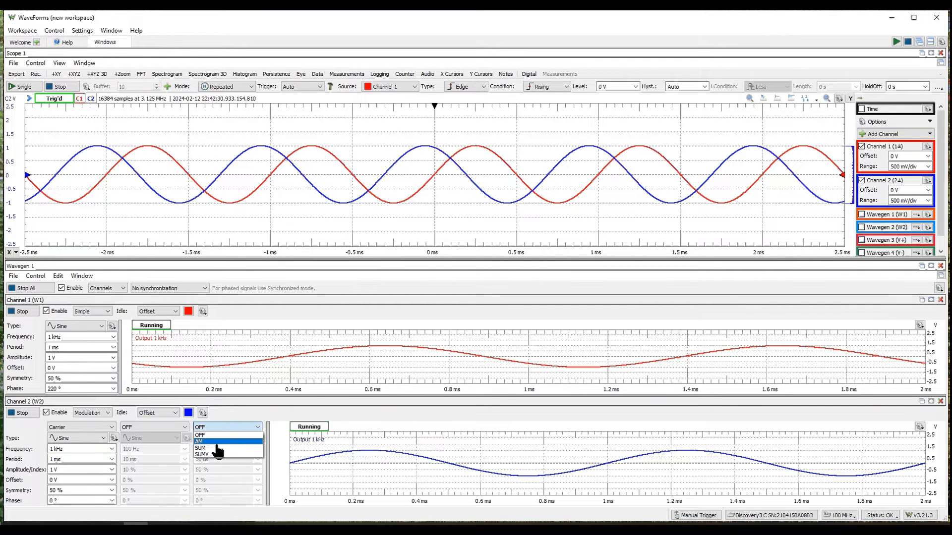
click(200, 440)
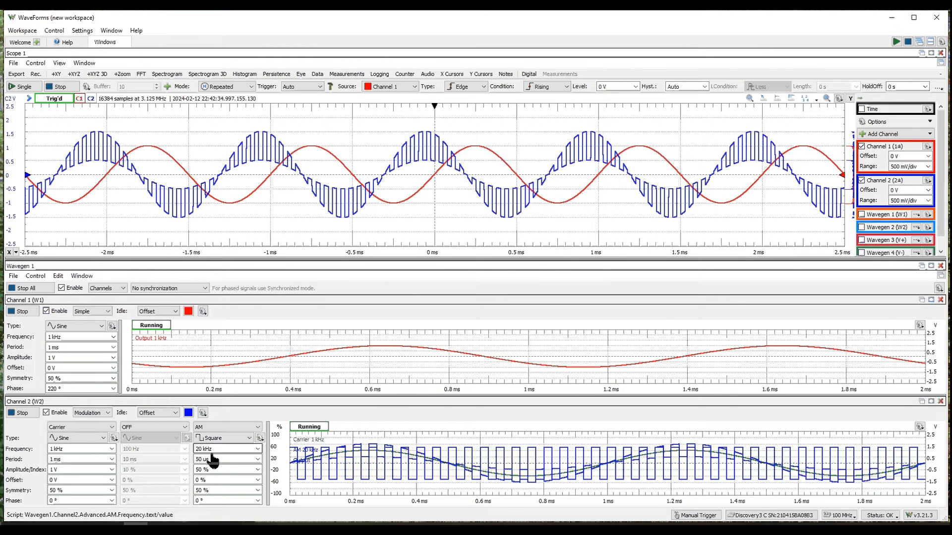
Make the AM modulating wave a Square and adjust the modulation index.
click(225, 437)
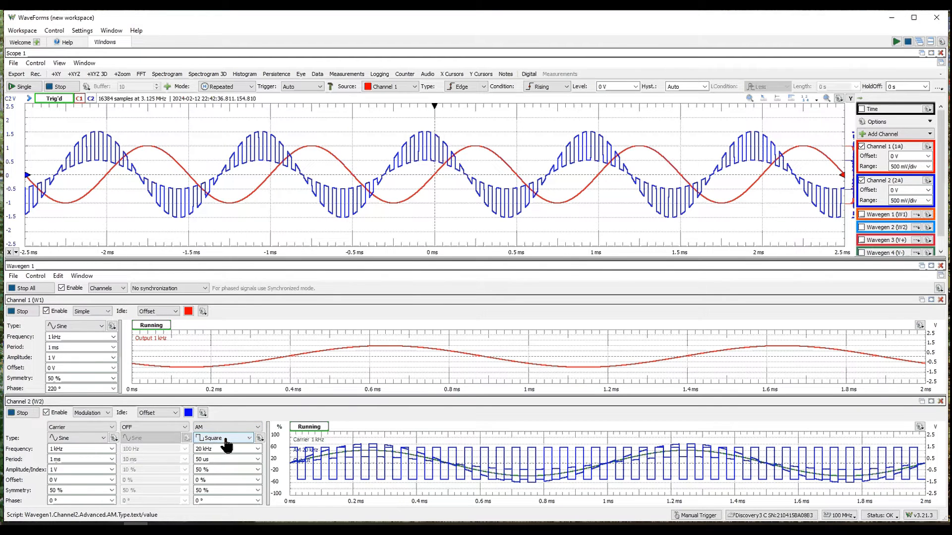
click(249, 437)
text(100)
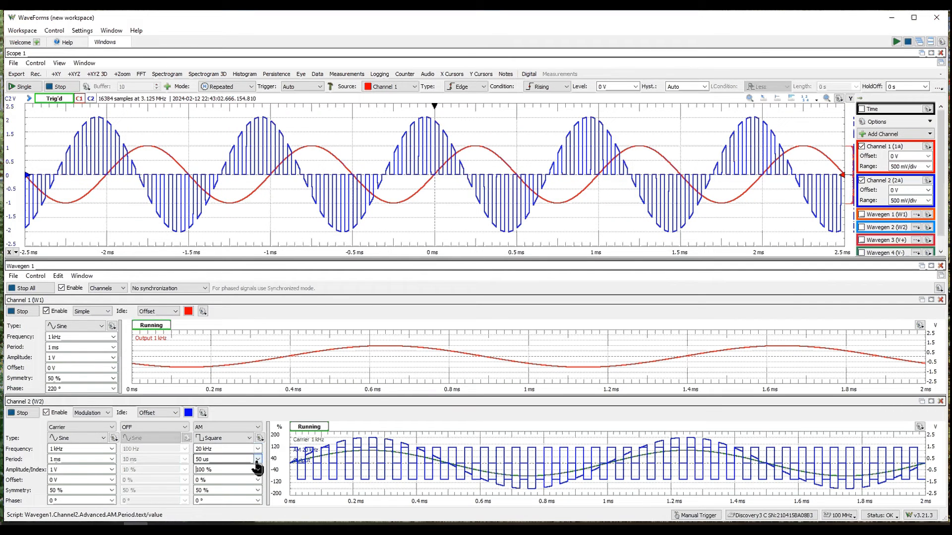
click(255, 469)
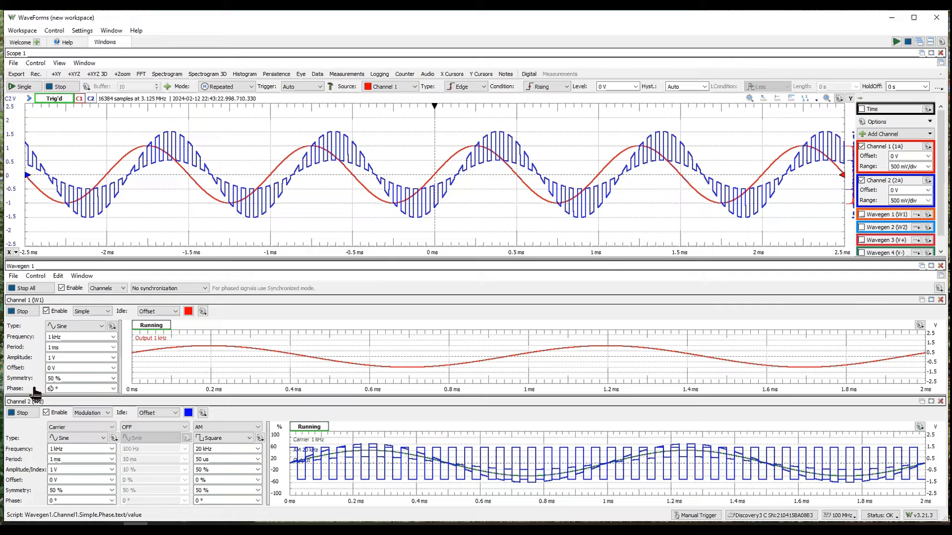
Try phase values 50, 20, 2700, 360, 260, 0, 300, 200 on channel 1, settling at 320°.
text(50)
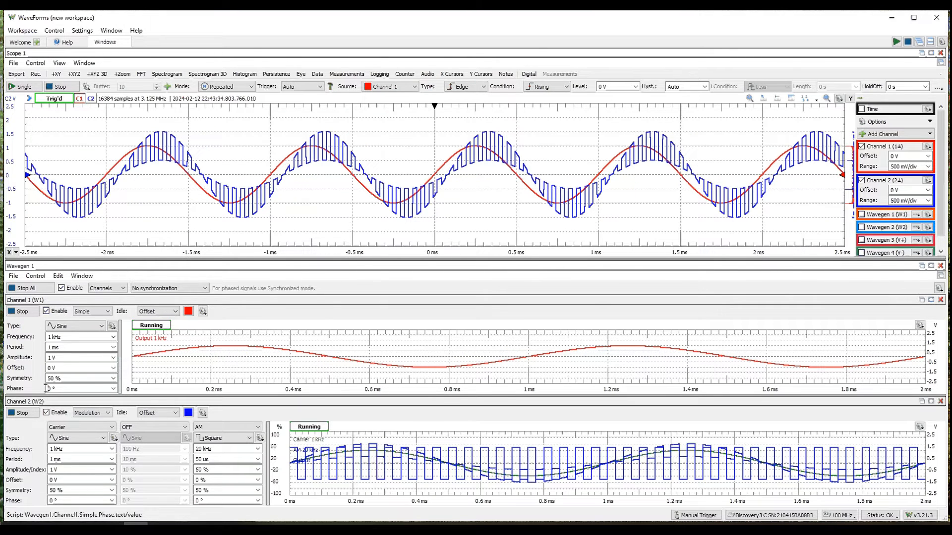
text(20)
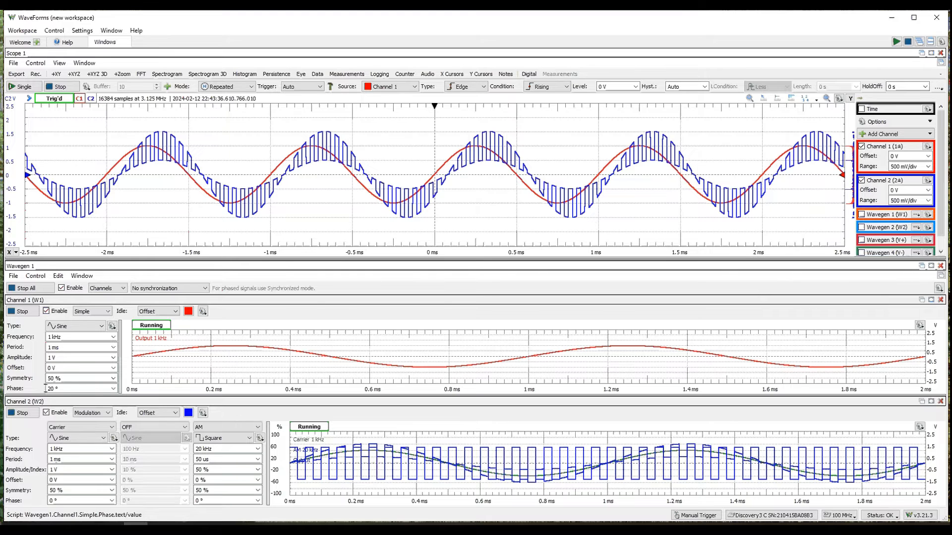
text(2700)
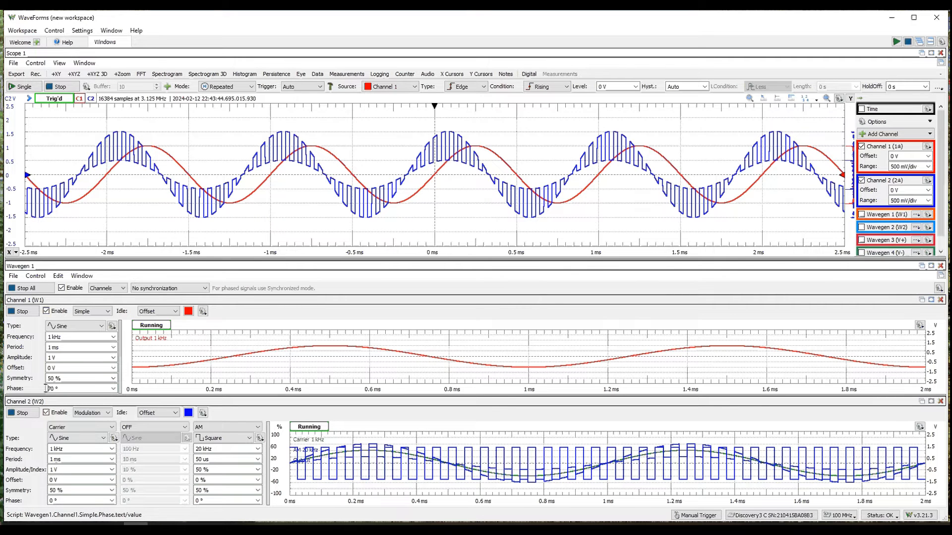
text(360)
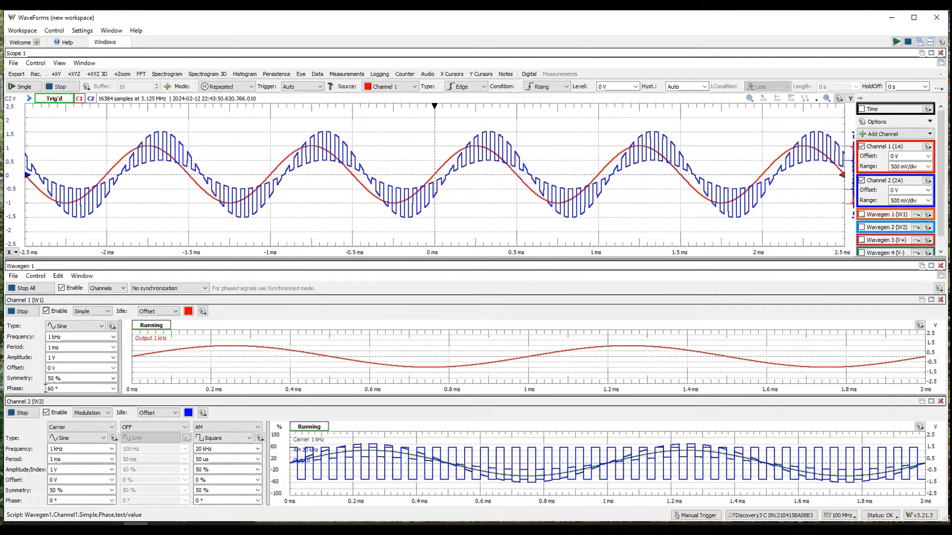
text(260)
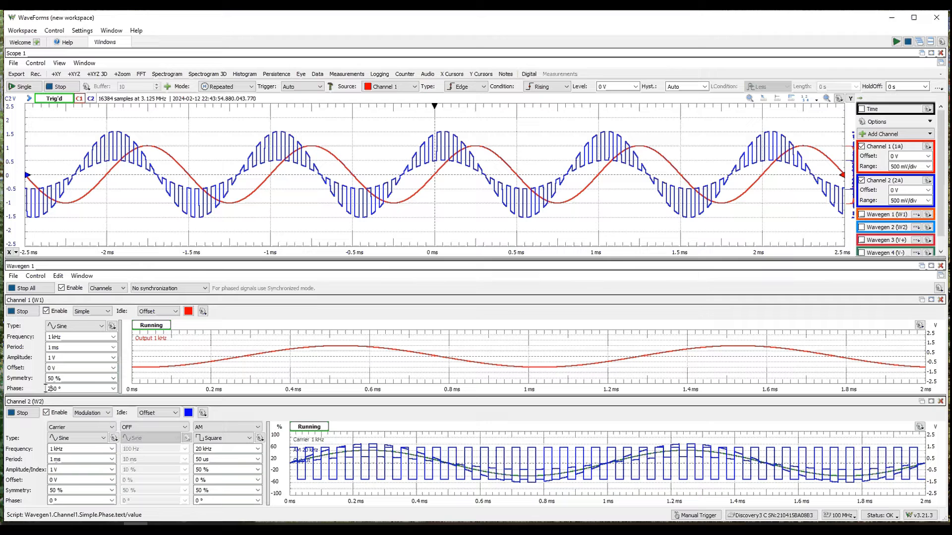
text(0)
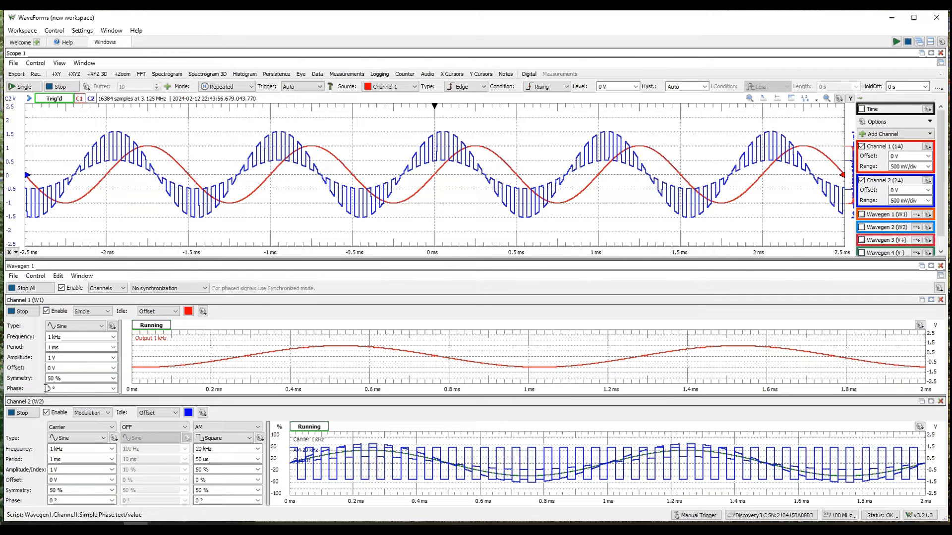
text(300)
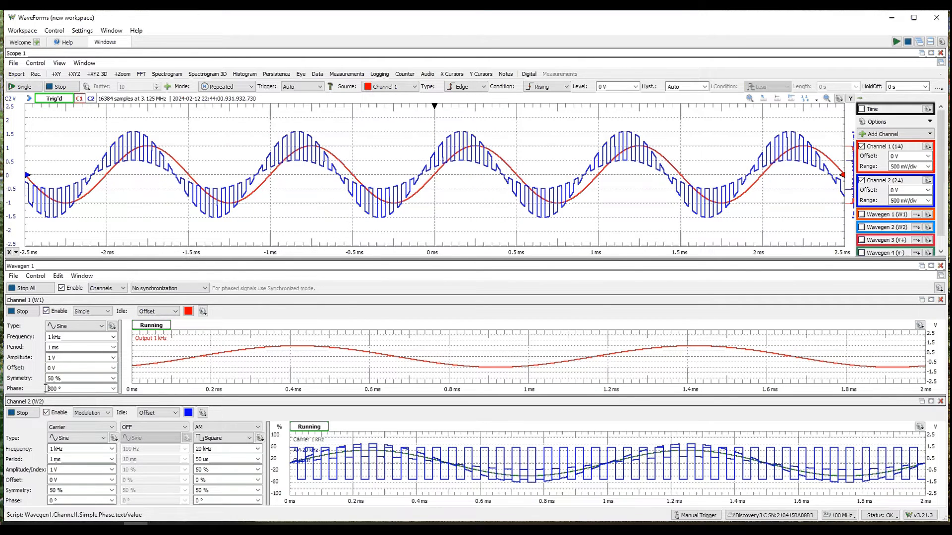
text(200)
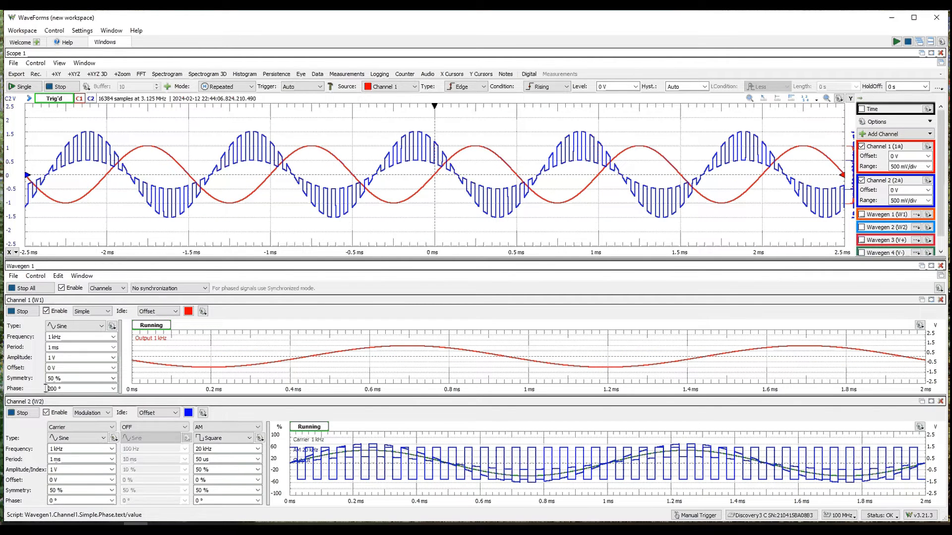
text(320)
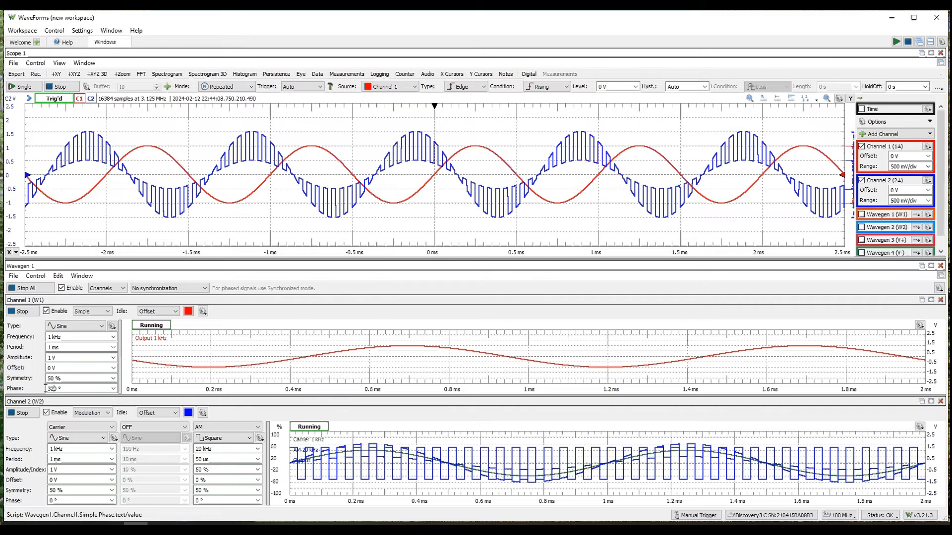
text(320)
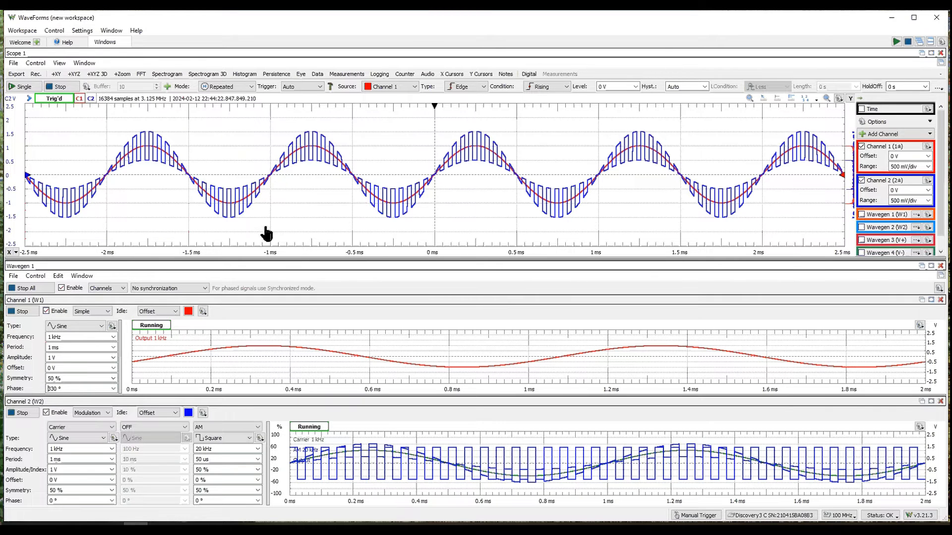
mouse_move(380, 225)
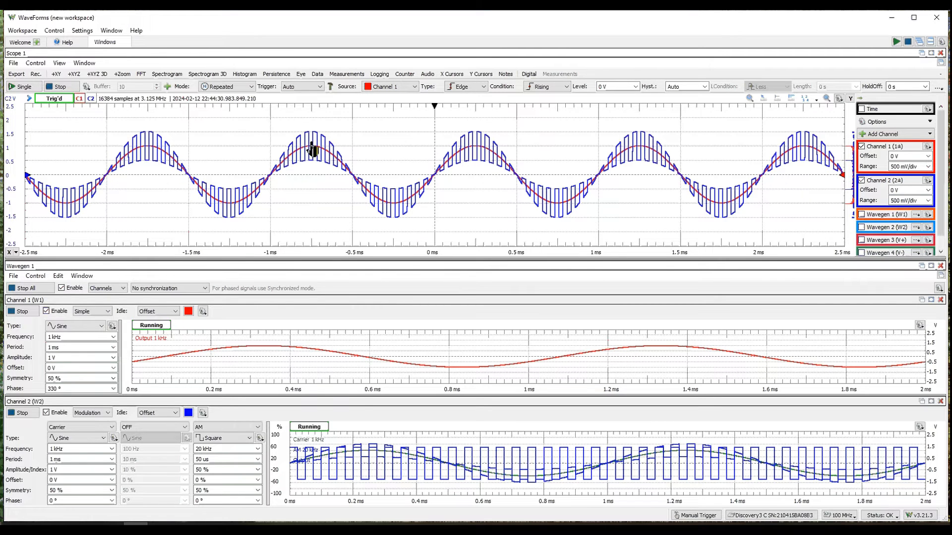
mouse_move(314, 169)
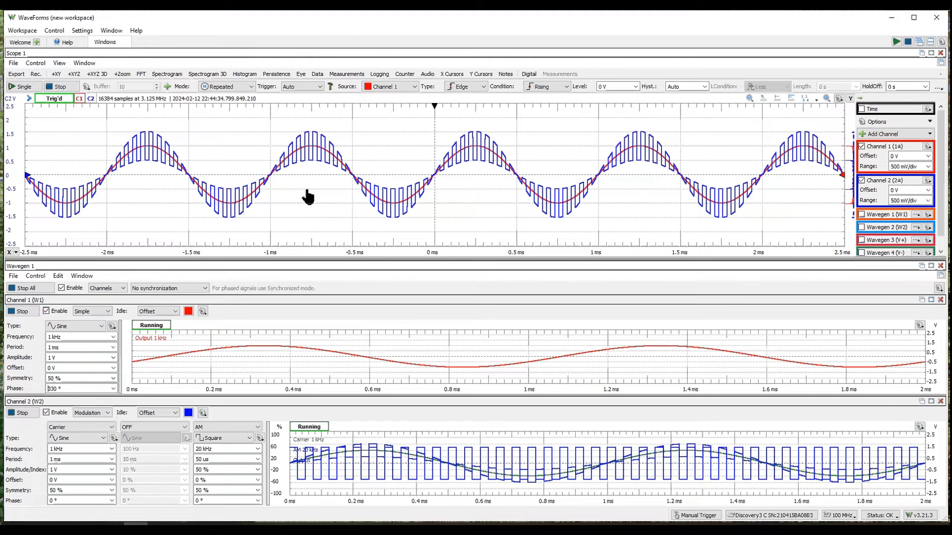
mouse_move(151, 168)
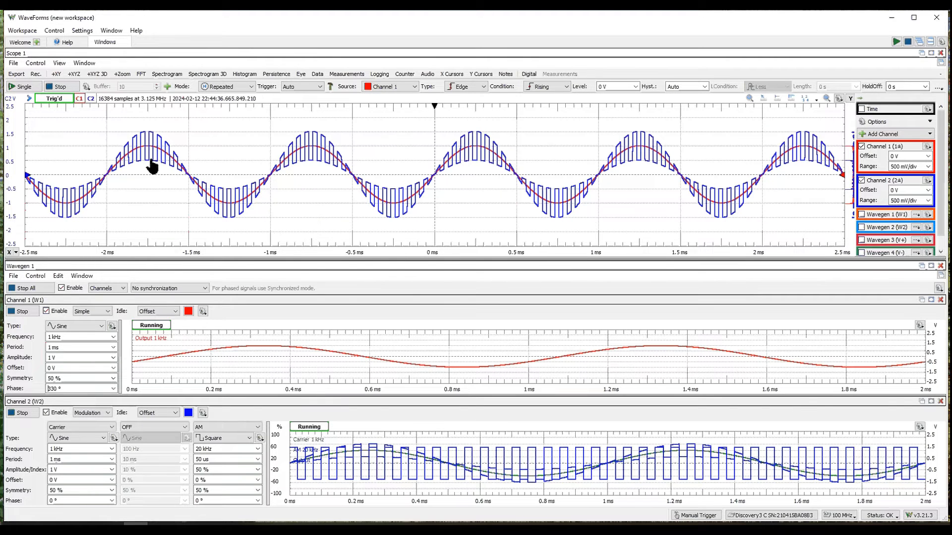
mouse_move(132, 165)
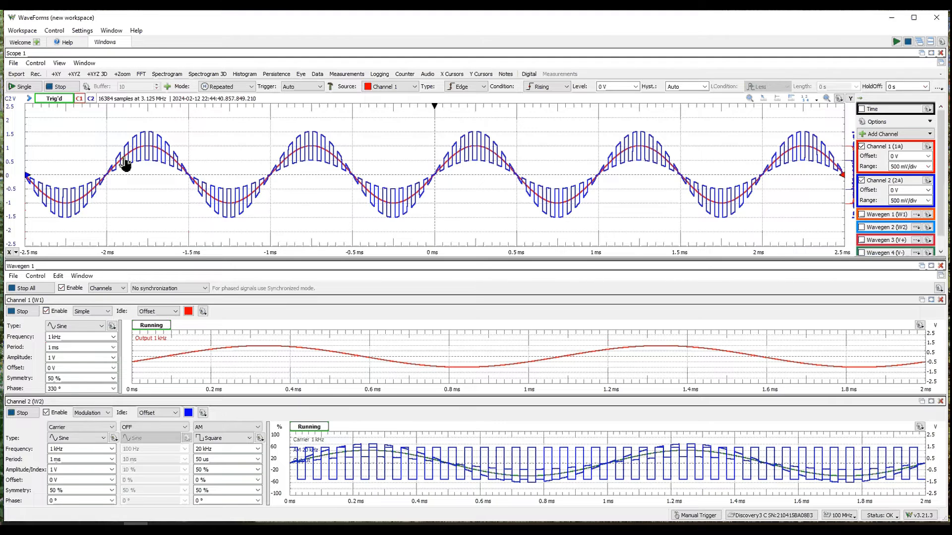
mouse_move(165, 204)
text(.5)
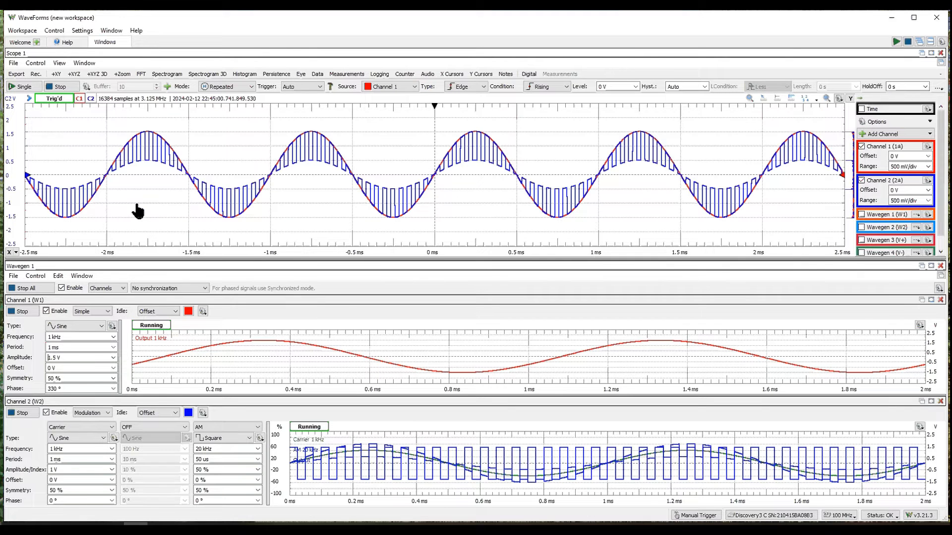
Set channel 1's sine amplitude to 1.5 V so it traces channel 2's envelope.
click(77, 367)
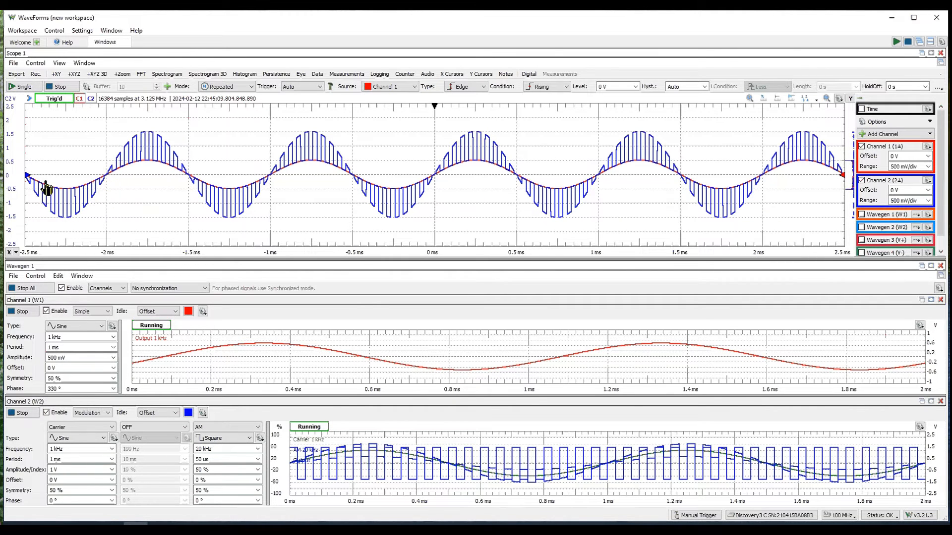
mouse_move(464, 277)
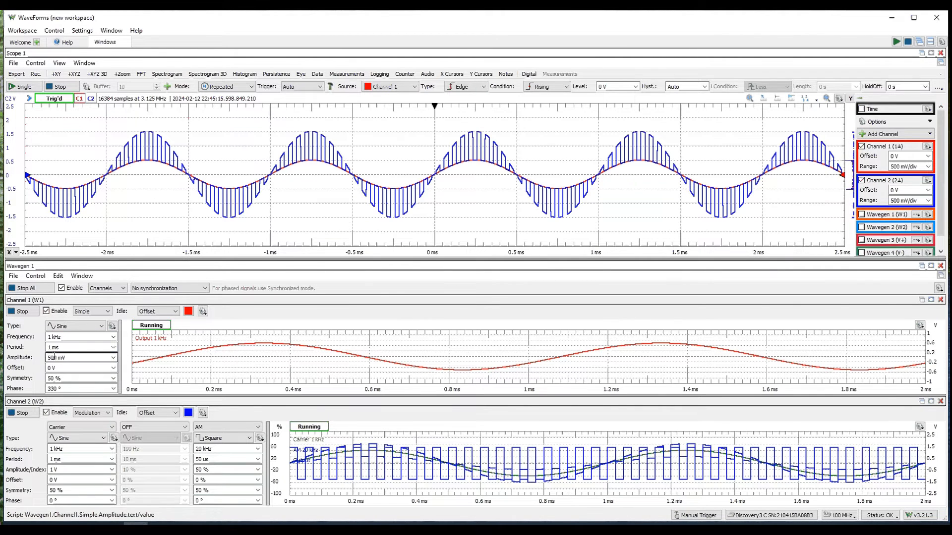
text(1500 mV)
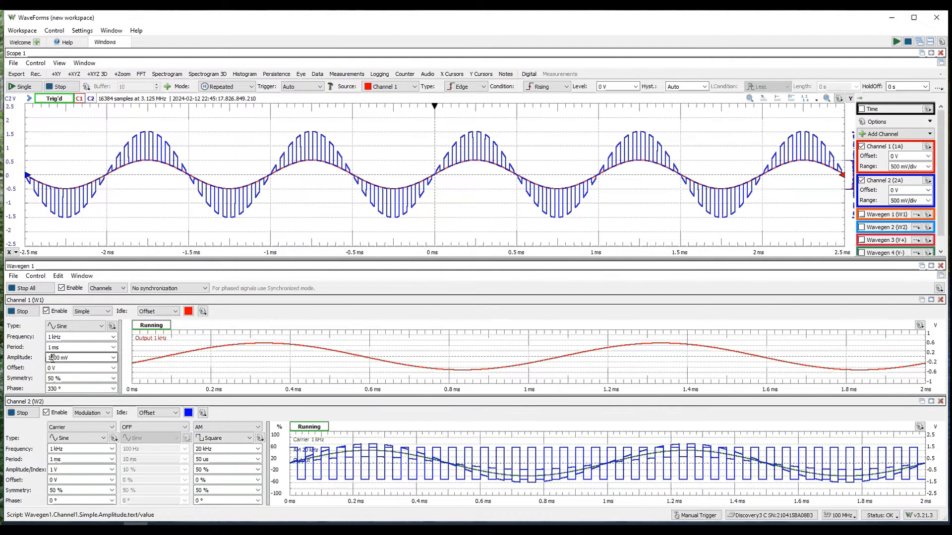
text(1.5 V)
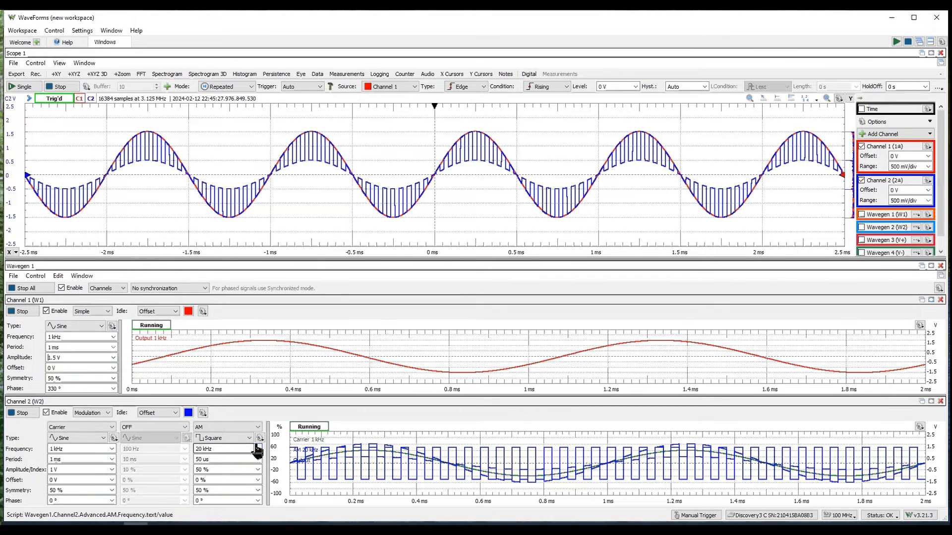
Change channel 2's AM modulating wave type from Square to RampUp.
click(228, 469)
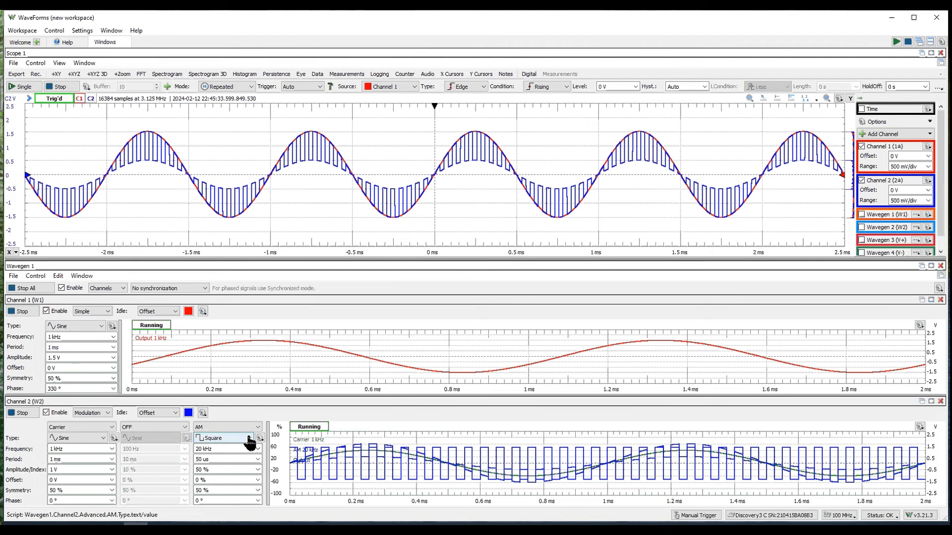
click(251, 437)
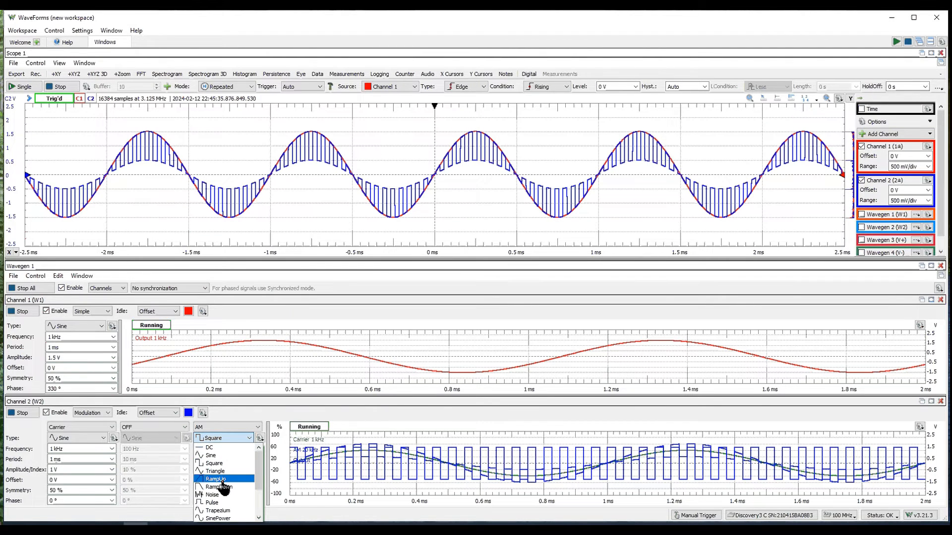
click(215, 479)
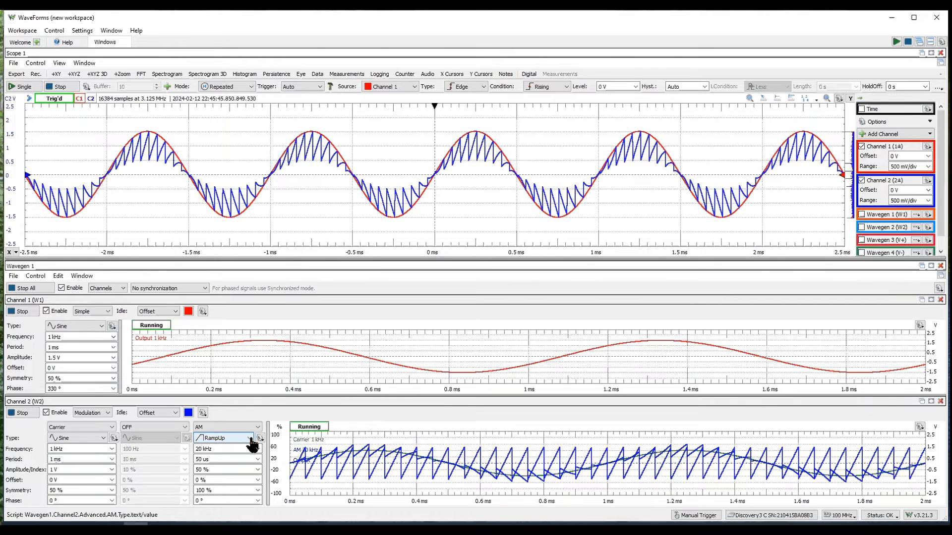
click(227, 437)
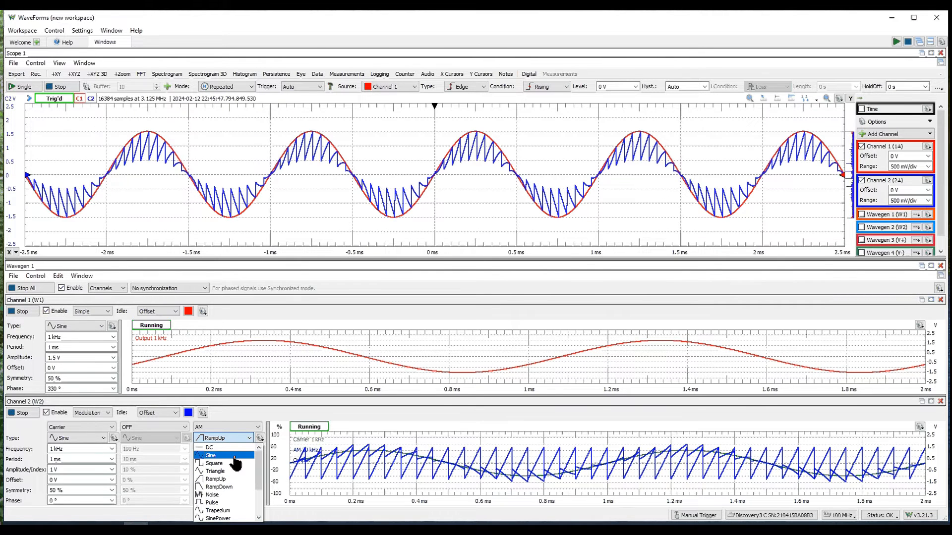
Restore Square AM on channel 2 and make its carrier a RampUp wave.
click(213, 463)
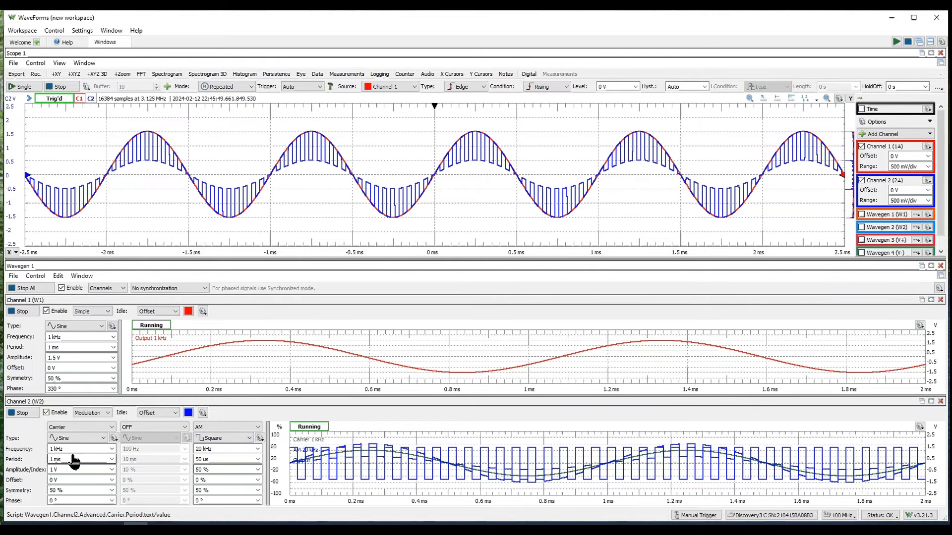
click(103, 437)
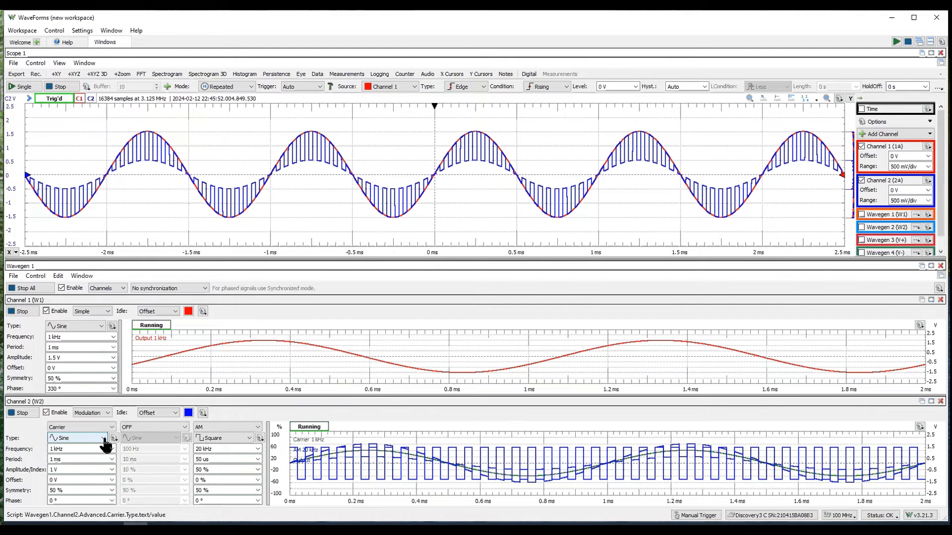
click(104, 437)
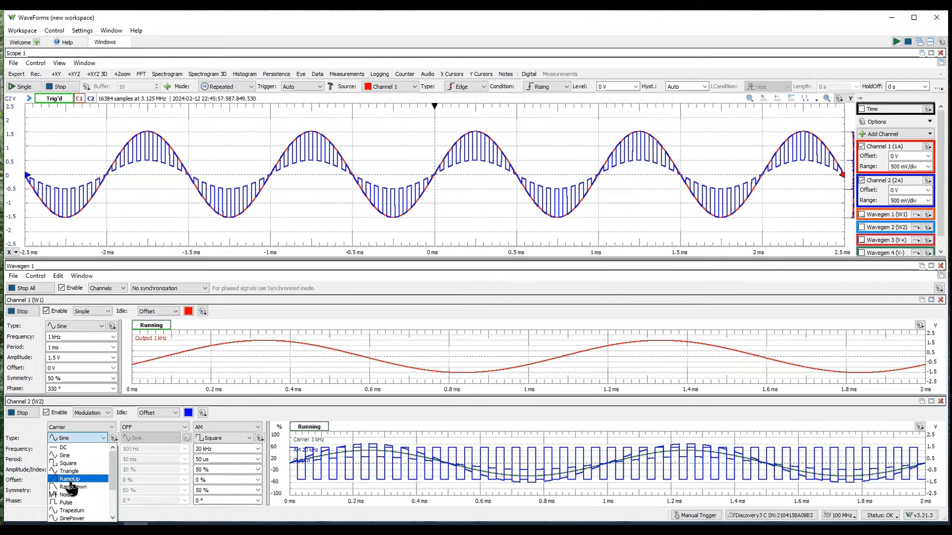
click(69, 479)
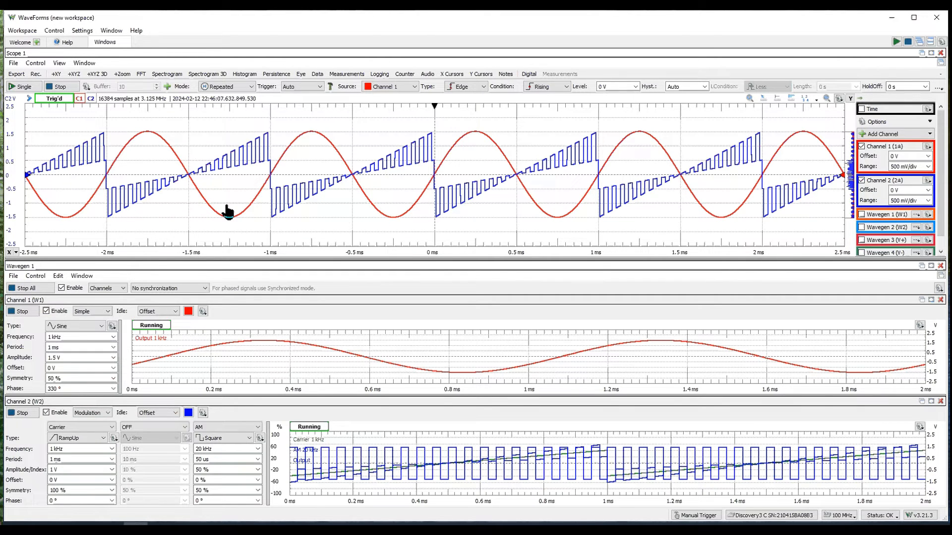
mouse_move(156, 252)
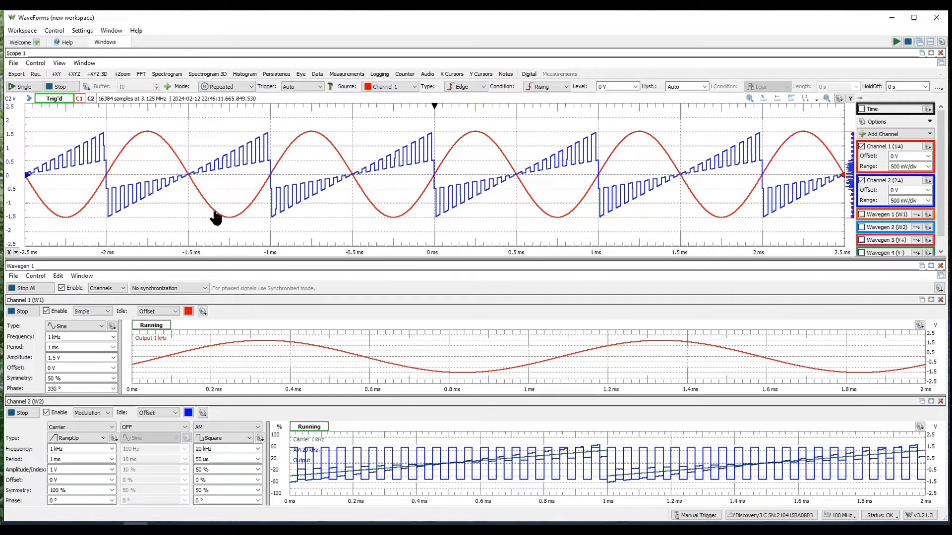
mouse_move(242, 207)
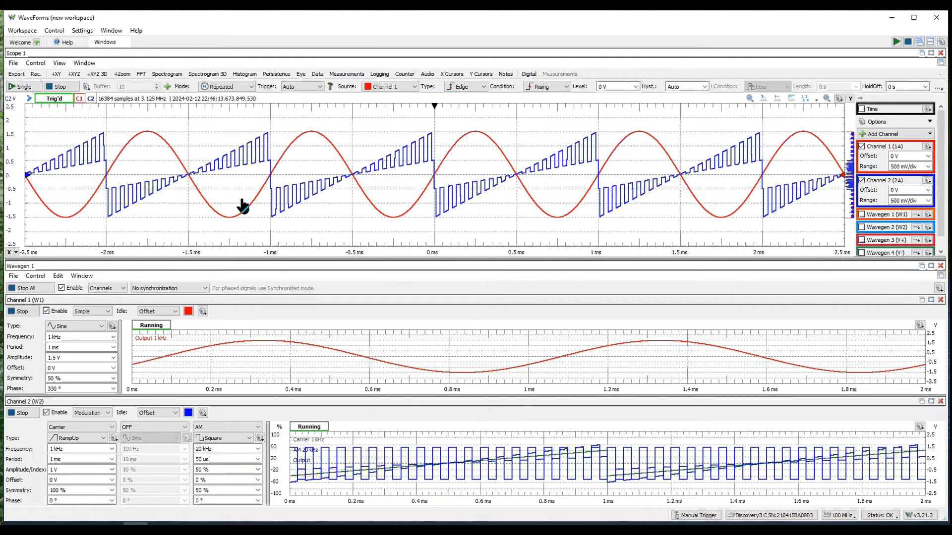
mouse_move(210, 197)
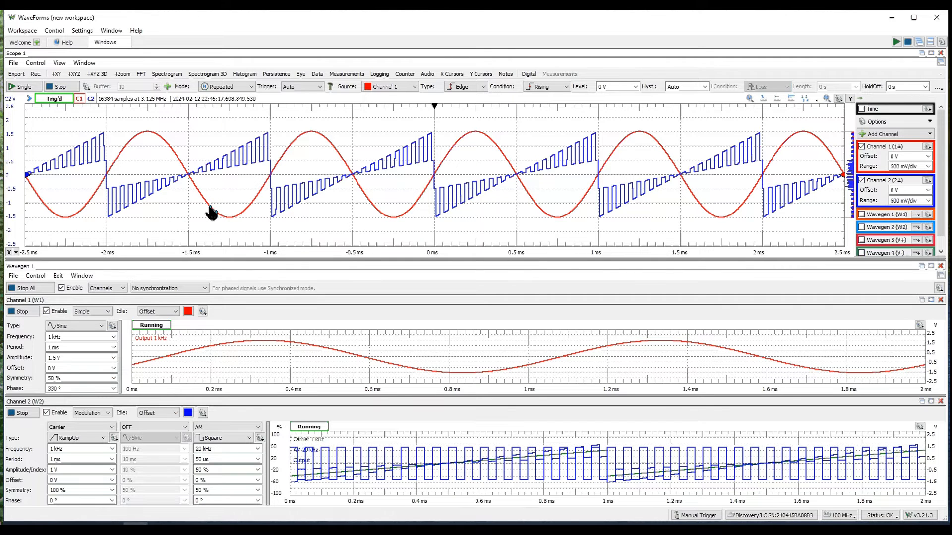
Adjust channel 2 carrier settings in the Wavegen panel.
click(69, 378)
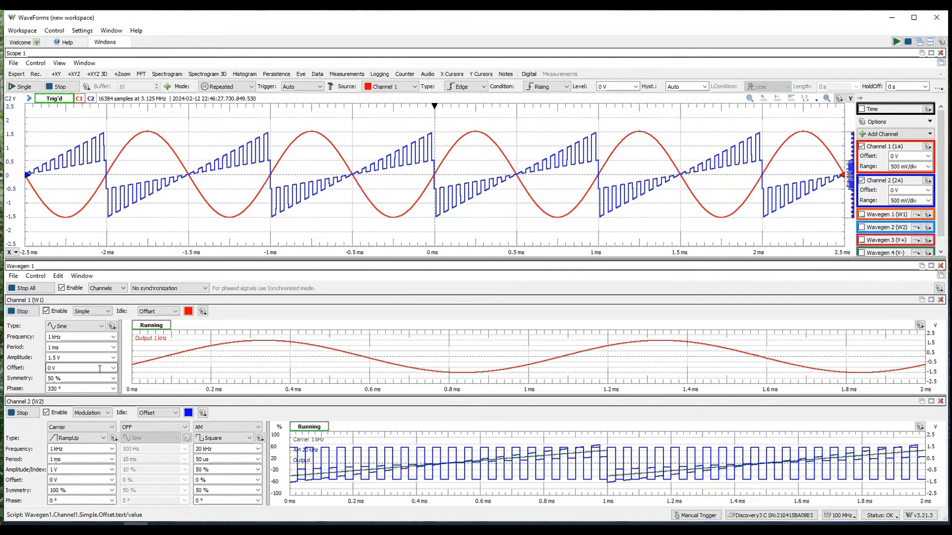
click(79, 448)
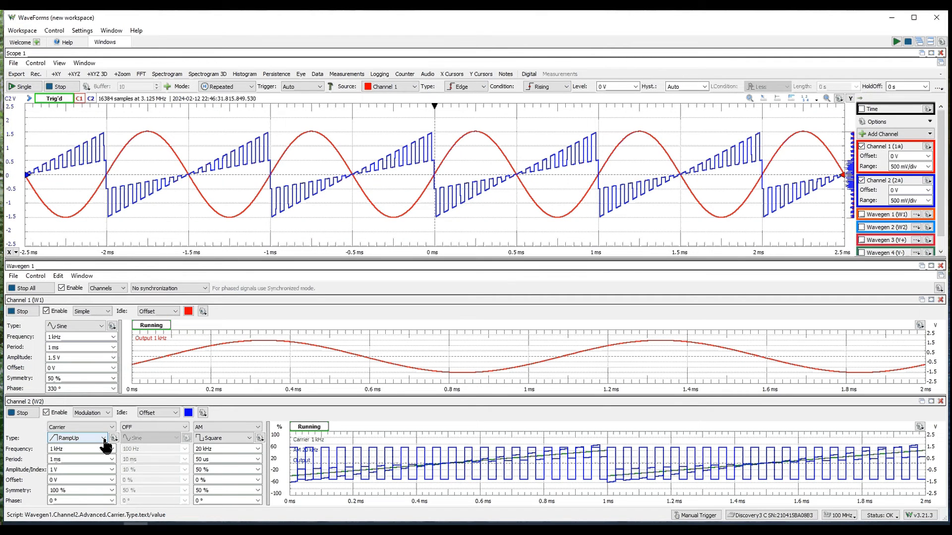
Switch channel 2's carrier type to Triangle.
click(83, 438)
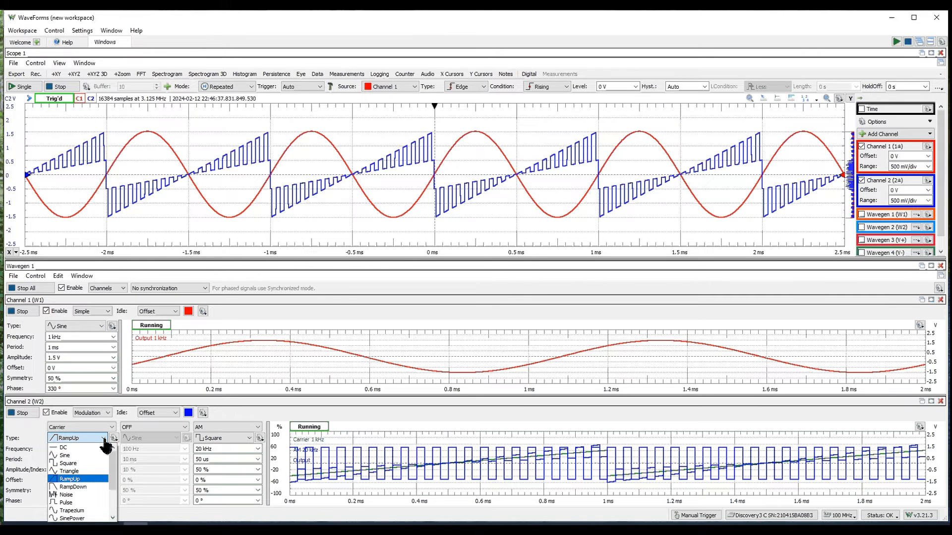
click(67, 471)
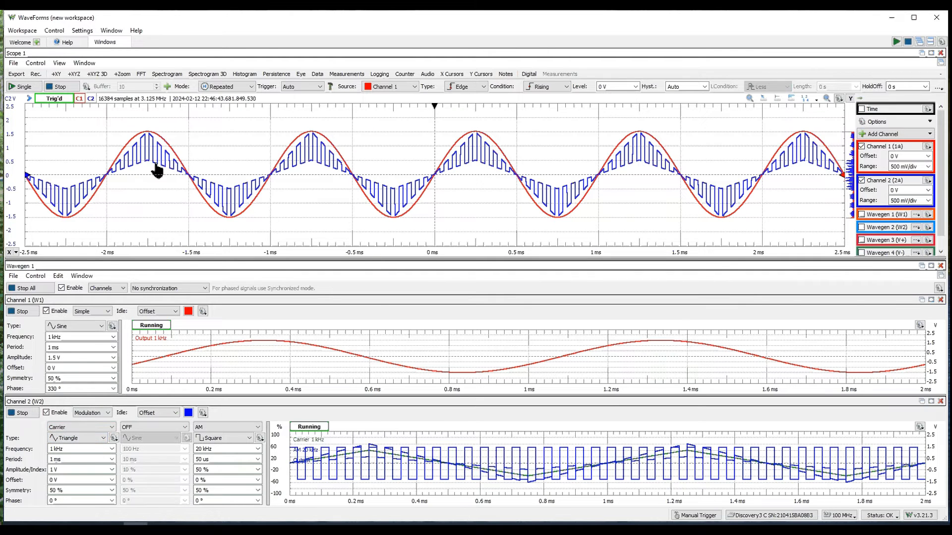
mouse_move(146, 208)
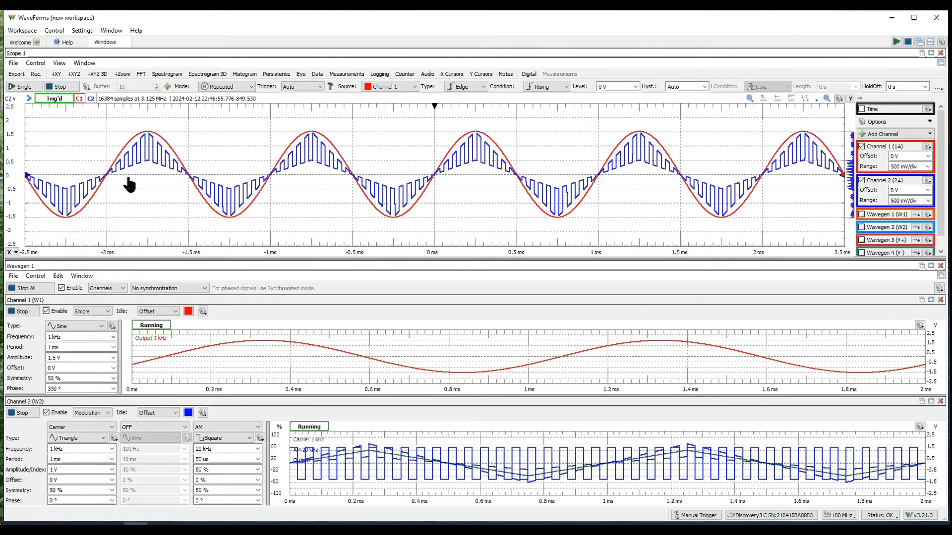
mouse_move(194, 237)
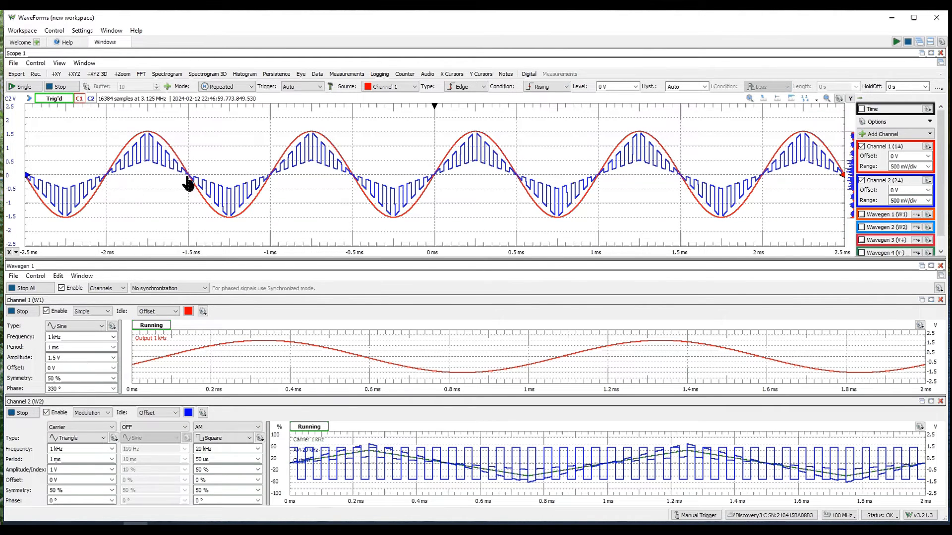
mouse_move(294, 202)
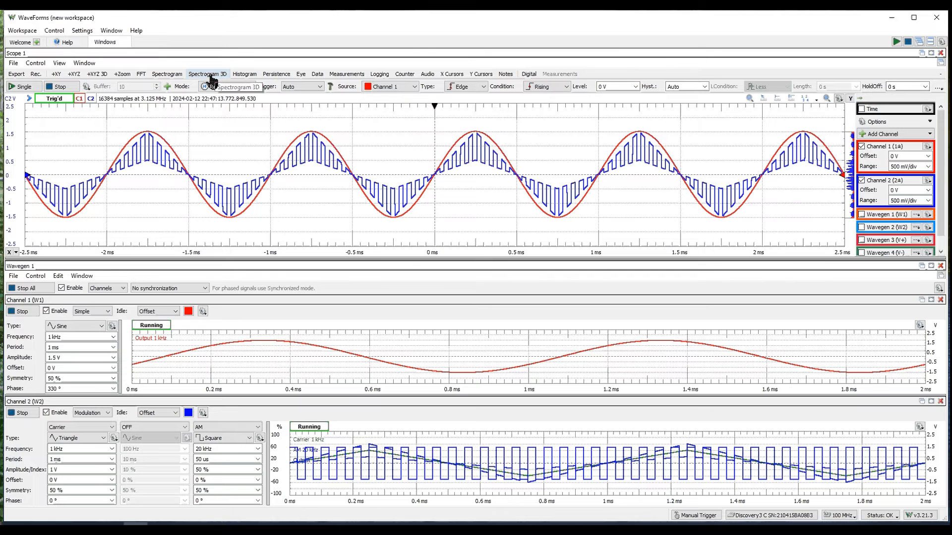
click(167, 74)
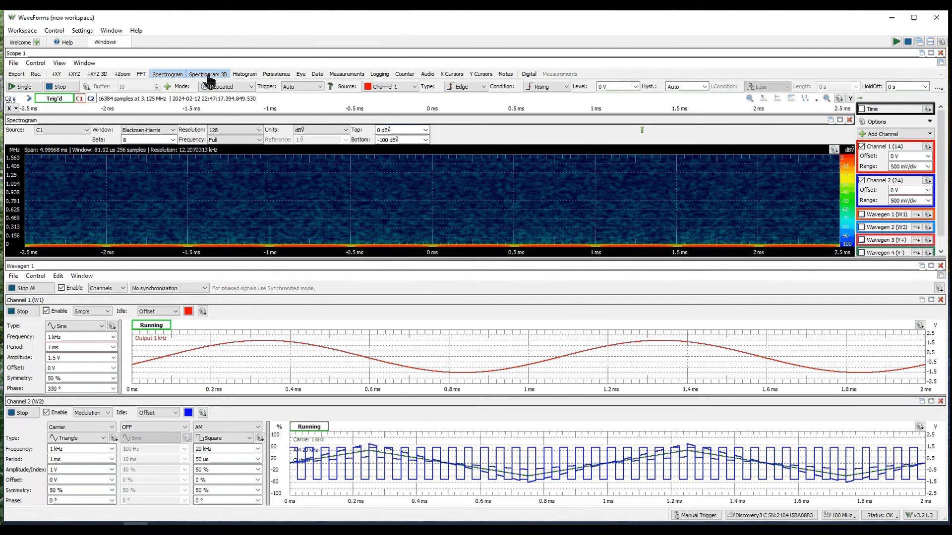
click(208, 73)
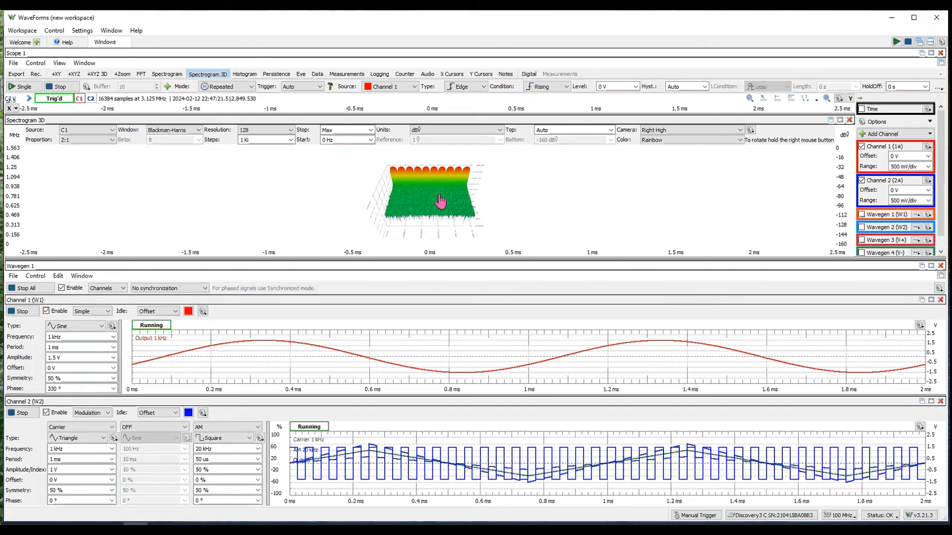
drag(440, 199, 410, 170)
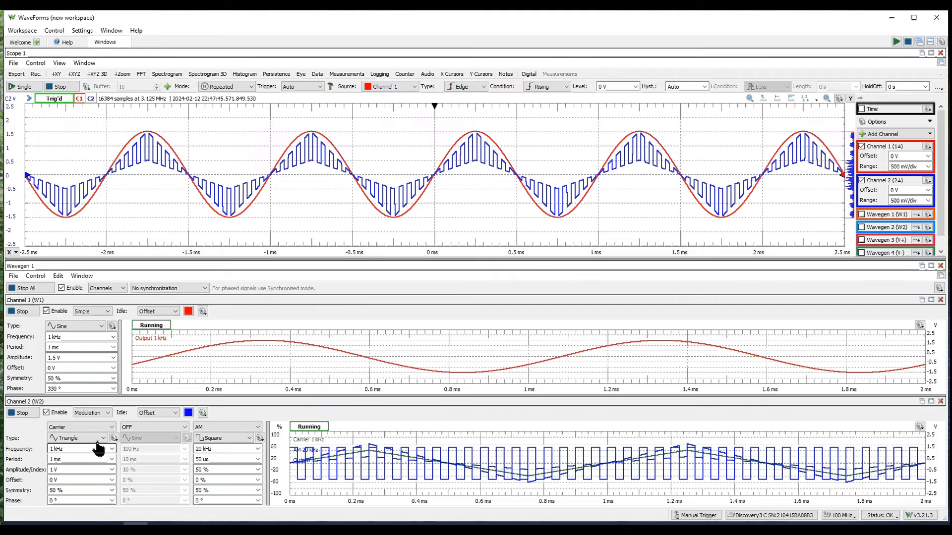
Set channel 2's carrier type to Trapezium.
click(83, 437)
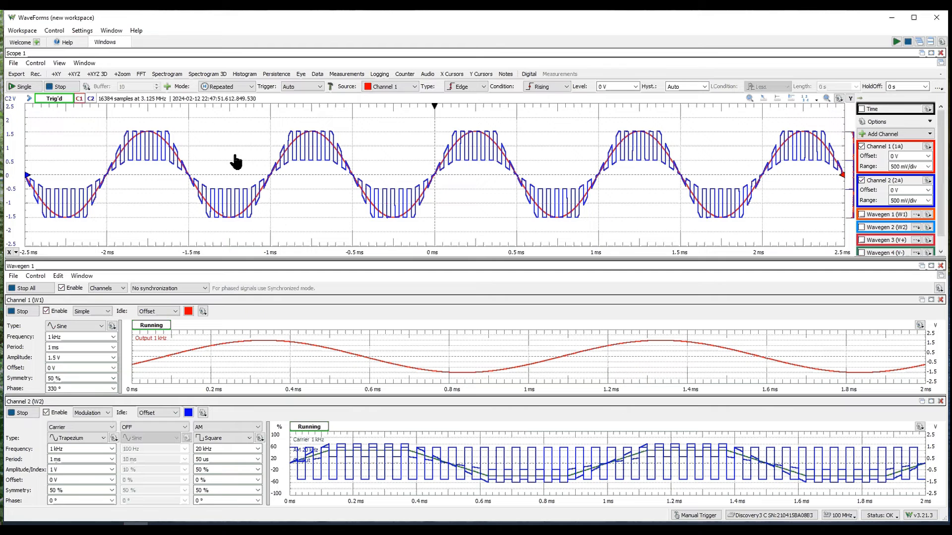
mouse_move(238, 248)
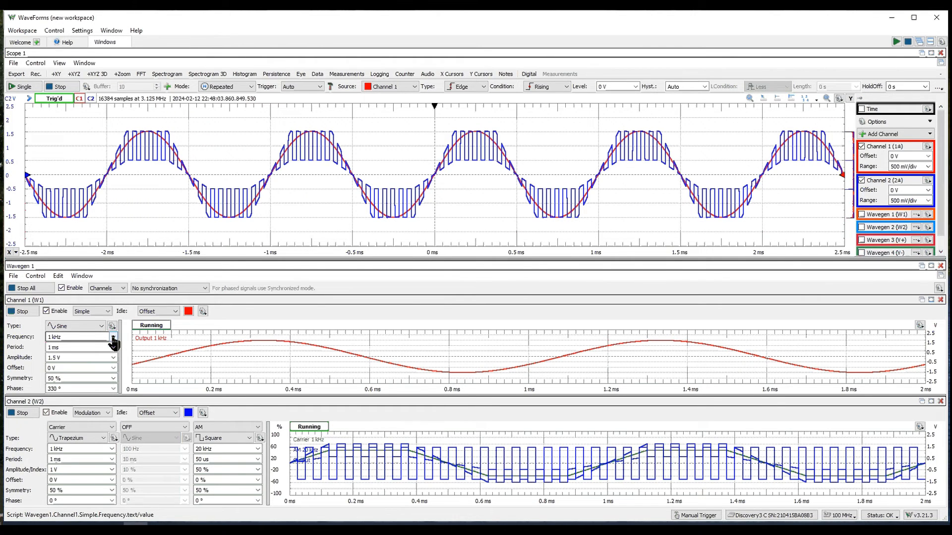
Set Wavegen channel 1's waveform type to Trapezium to outline channel 2's modulated carrier.
click(102, 326)
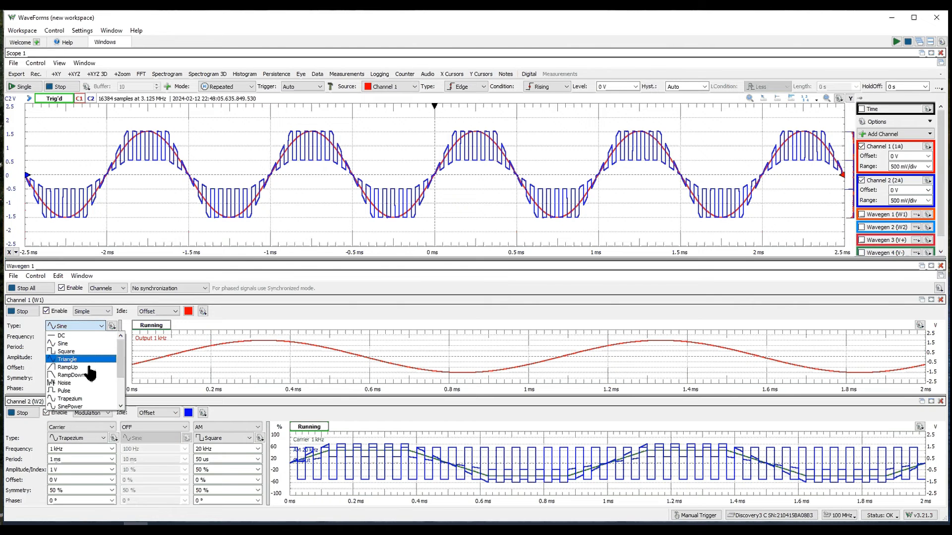
click(71, 399)
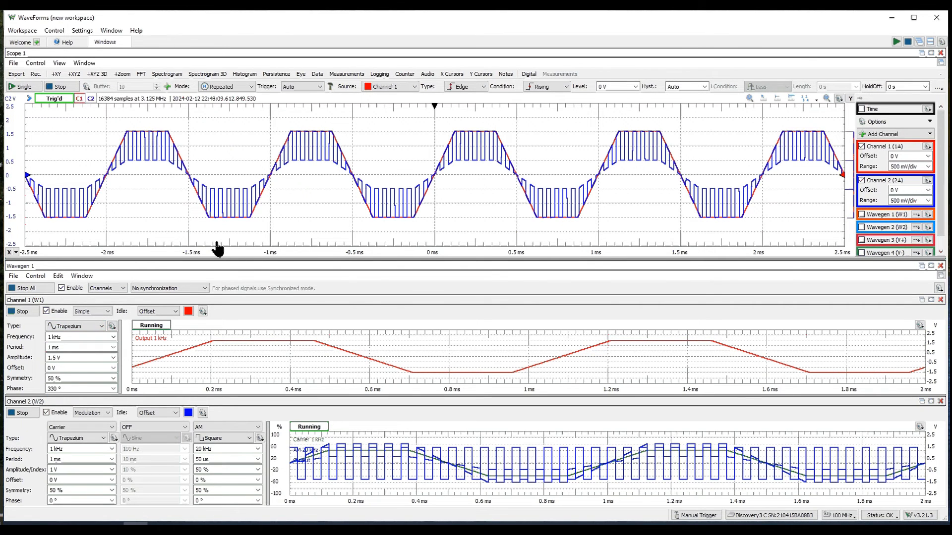
mouse_move(304, 236)
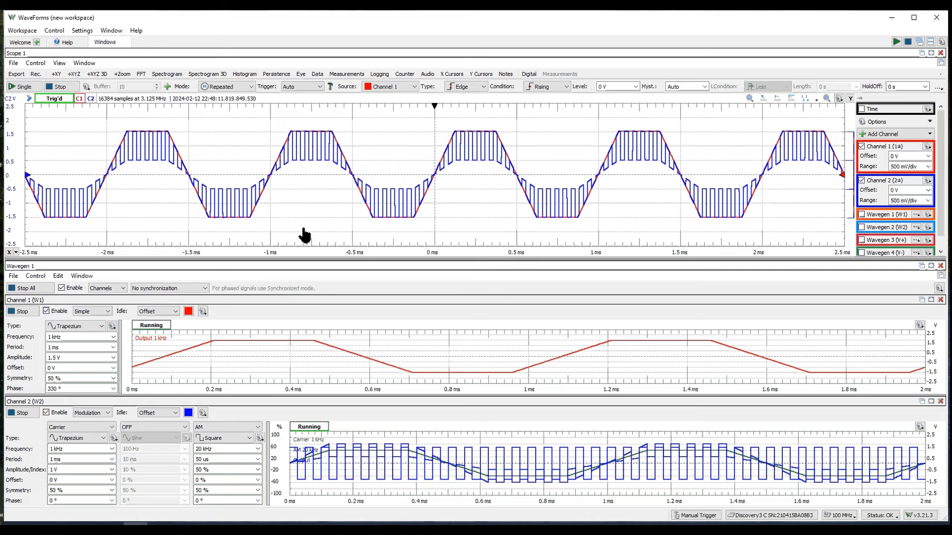
mouse_move(452, 239)
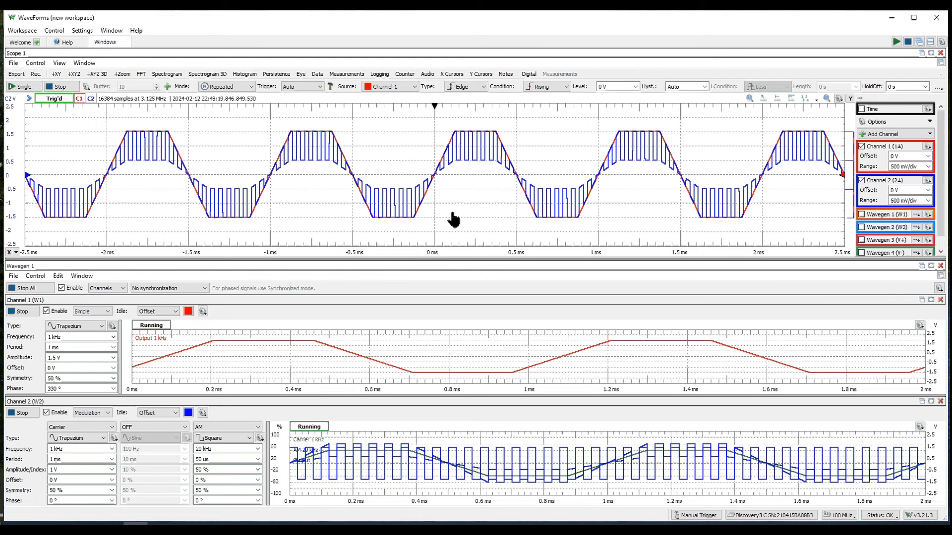
mouse_move(351, 218)
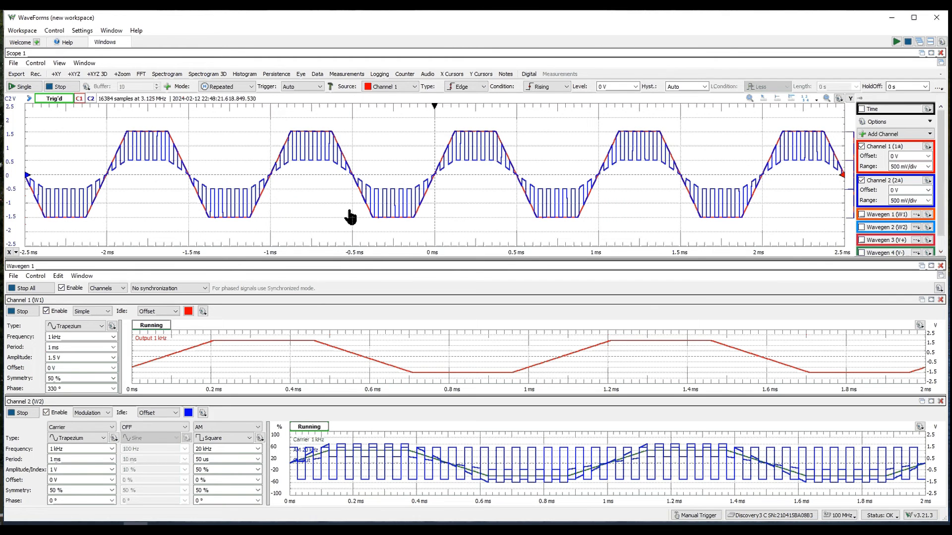
mouse_move(437, 228)
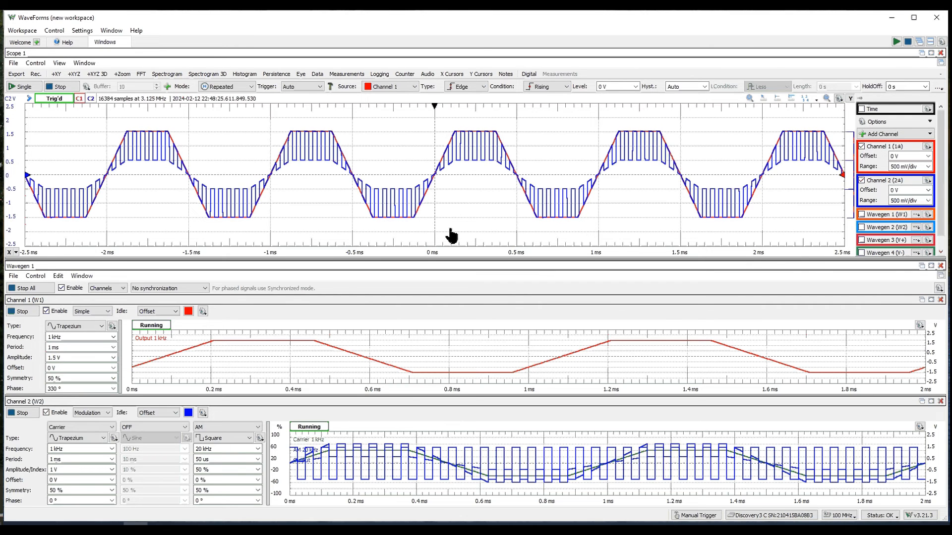
mouse_move(426, 182)
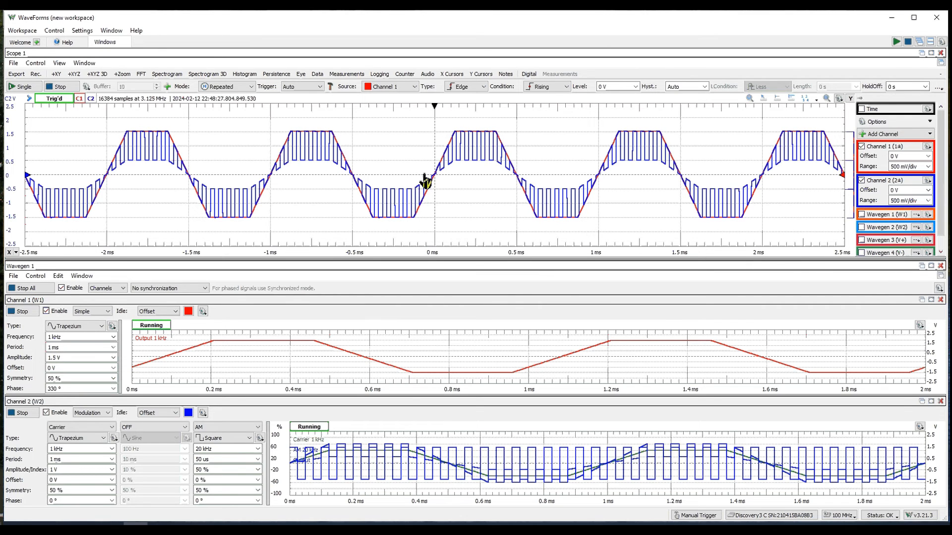
mouse_move(371, 176)
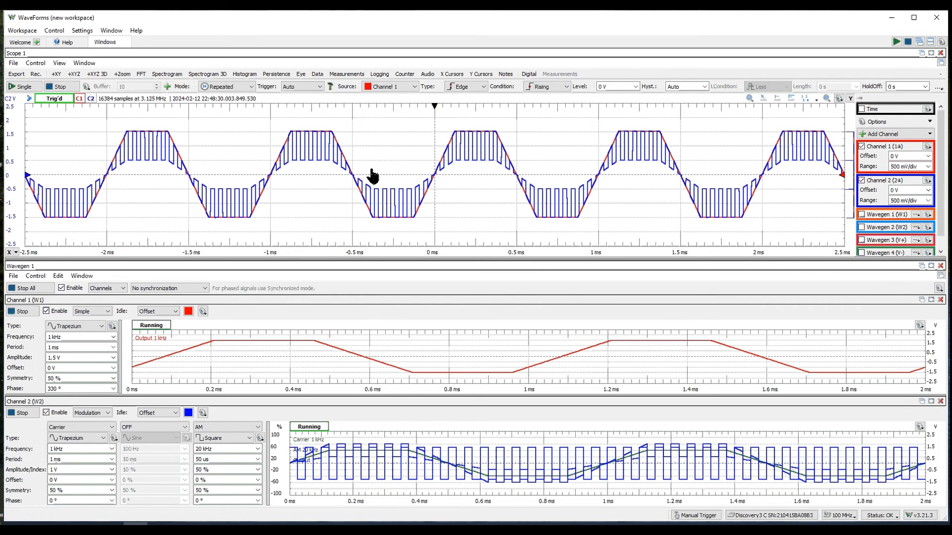
mouse_move(152, 226)
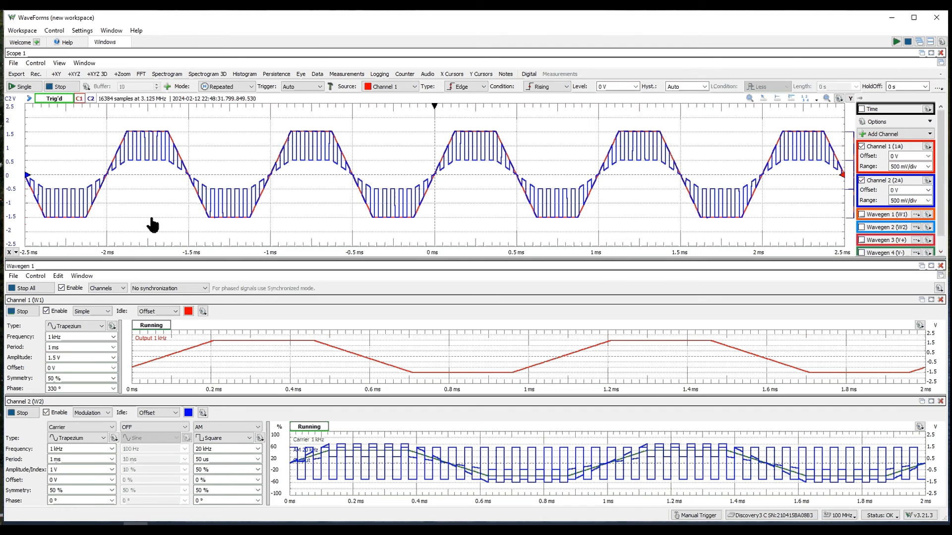
mouse_move(221, 228)
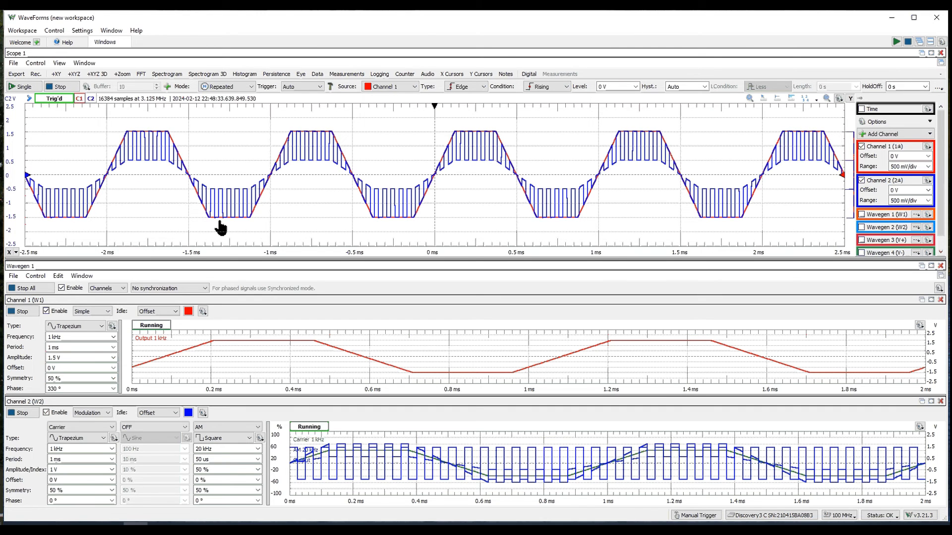
mouse_move(103, 143)
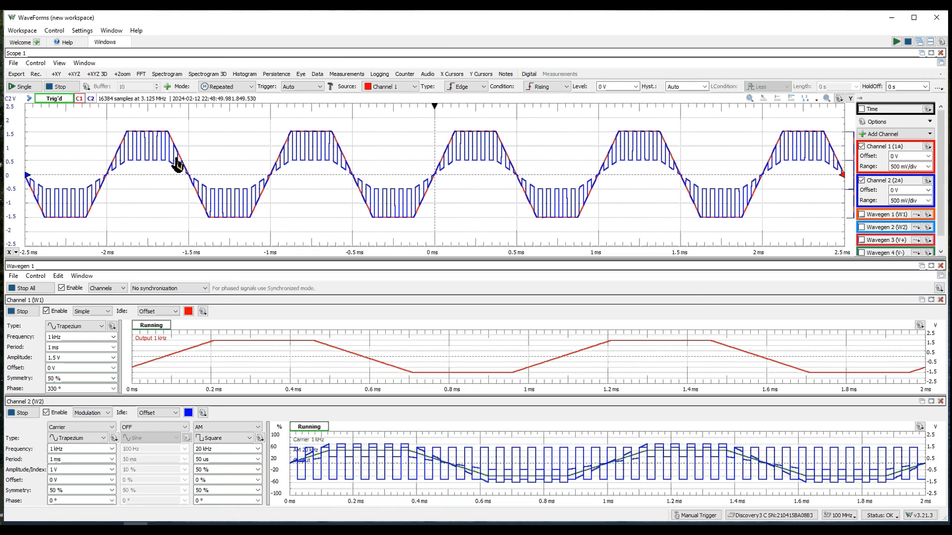
mouse_move(398, 169)
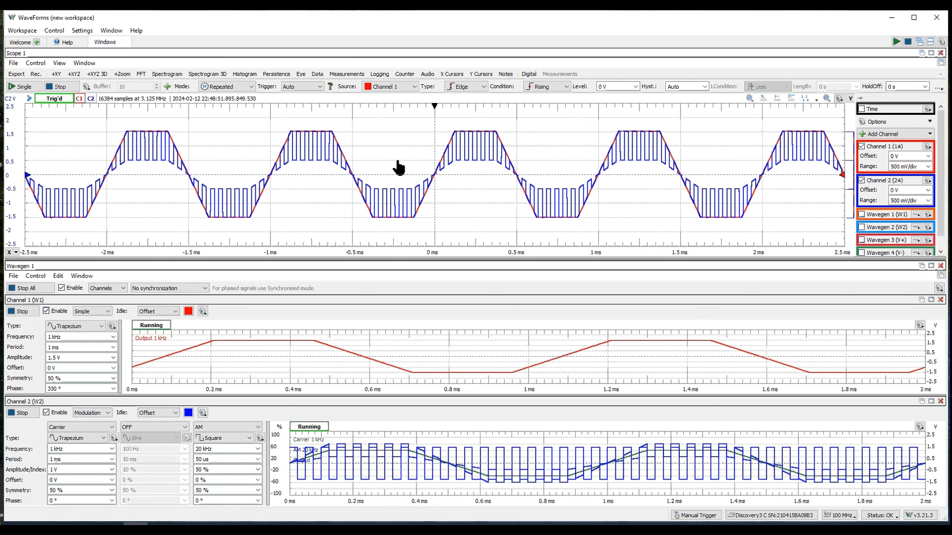
mouse_move(223, 176)
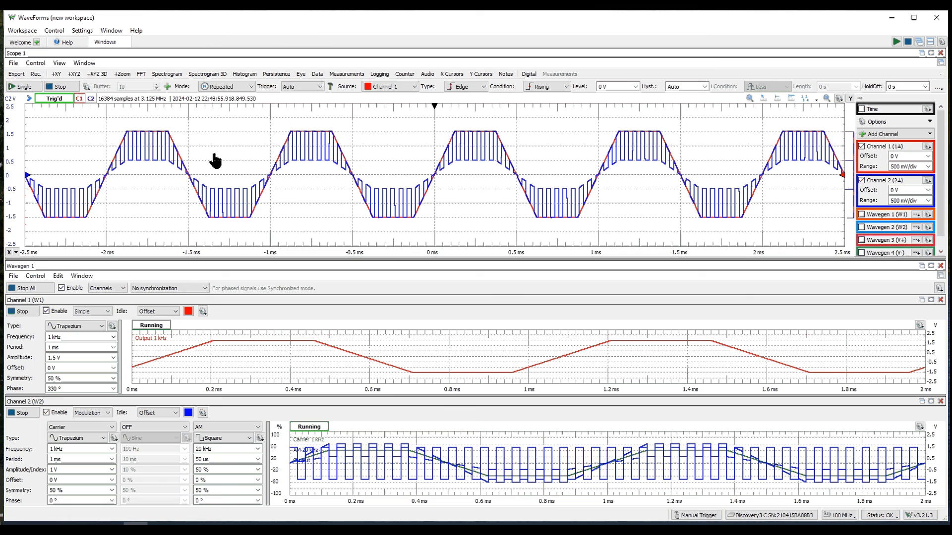
mouse_move(217, 168)
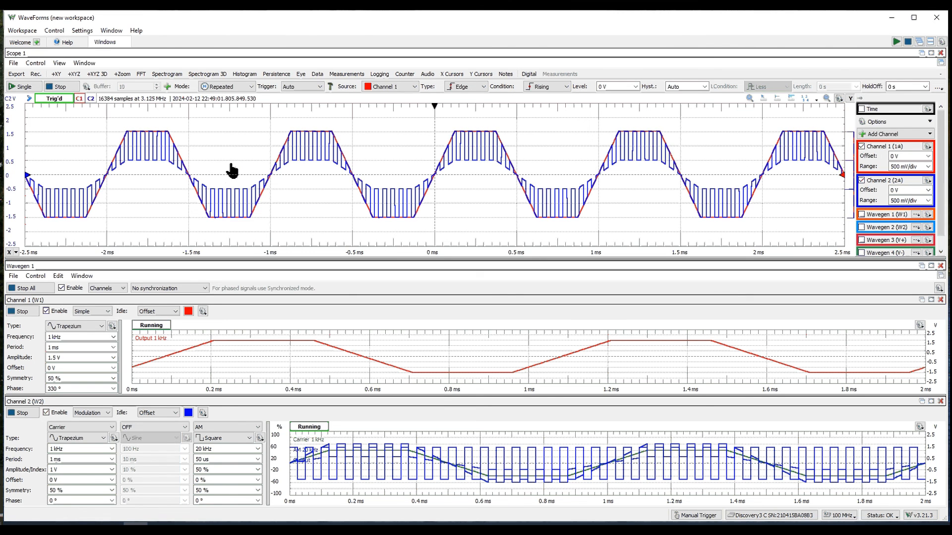
mouse_move(474, 186)
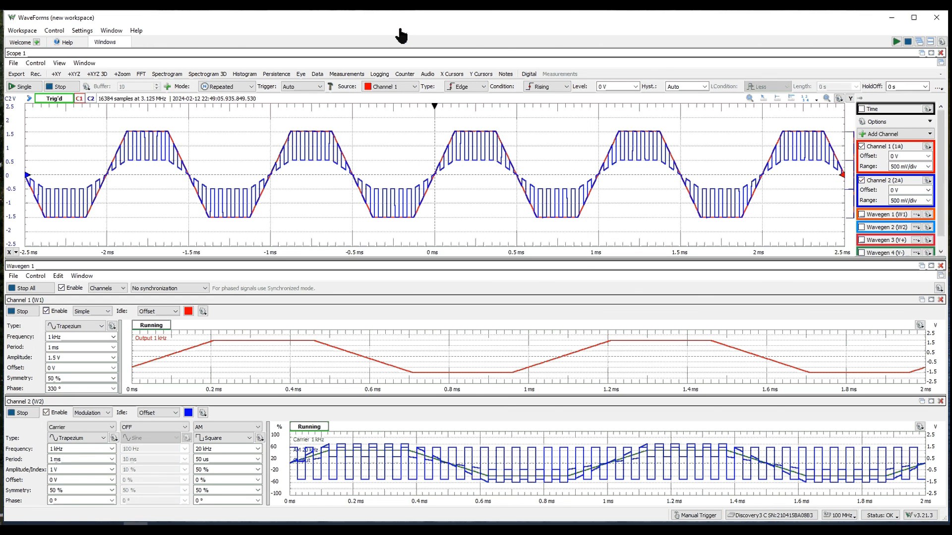
mouse_move(349, 198)
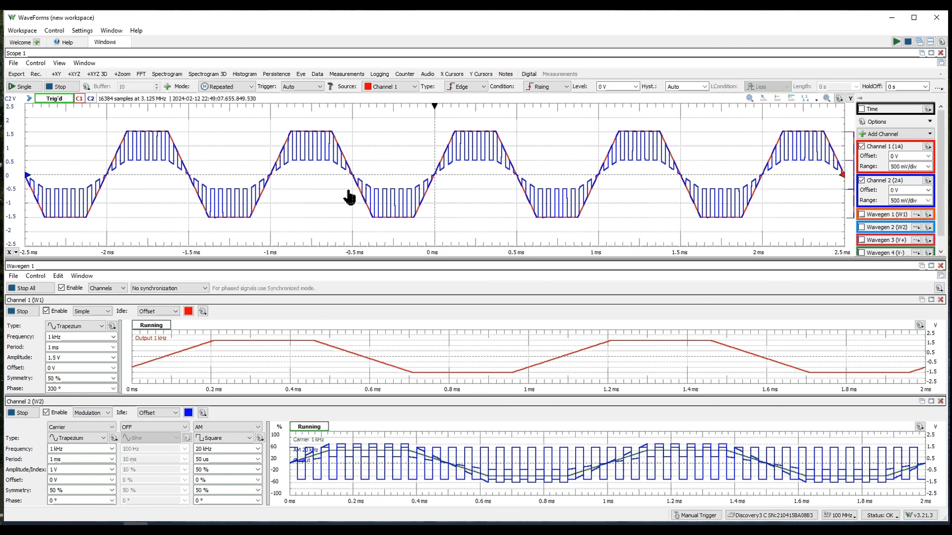
mouse_move(352, 191)
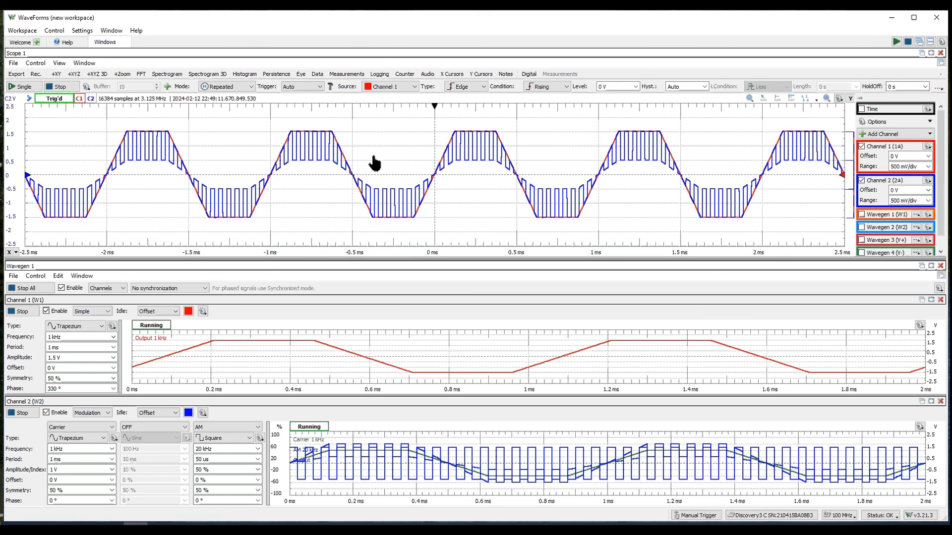
mouse_move(441, 185)
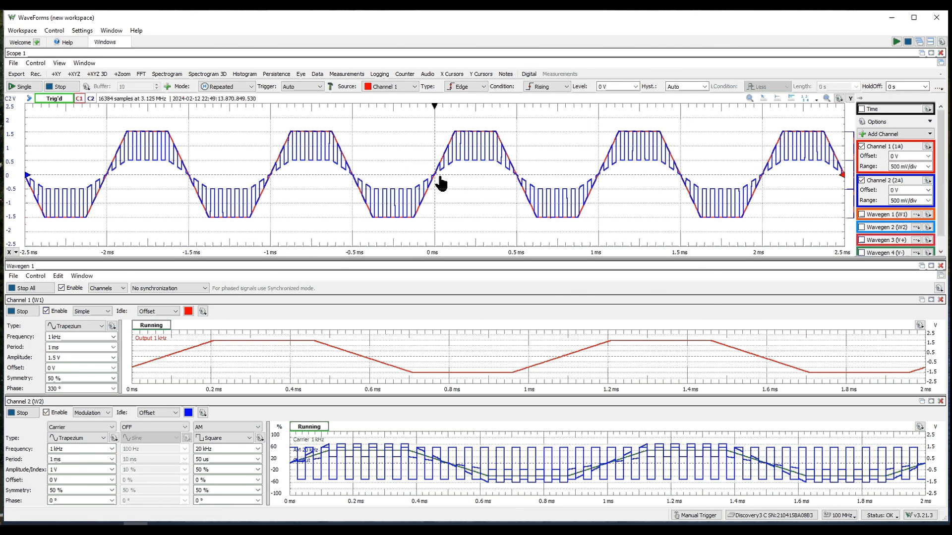